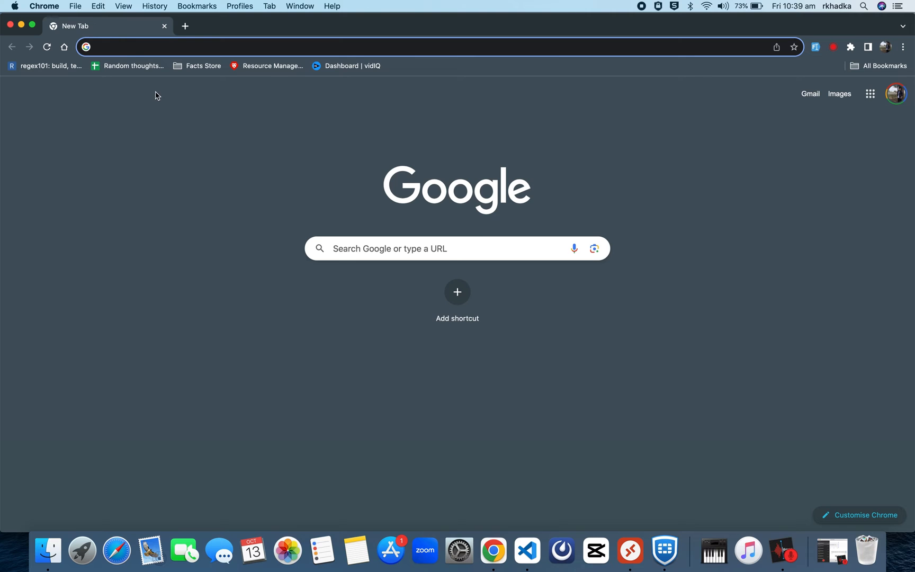
Search for emailjs and open the EmailJS site's account dashboard
type("email")
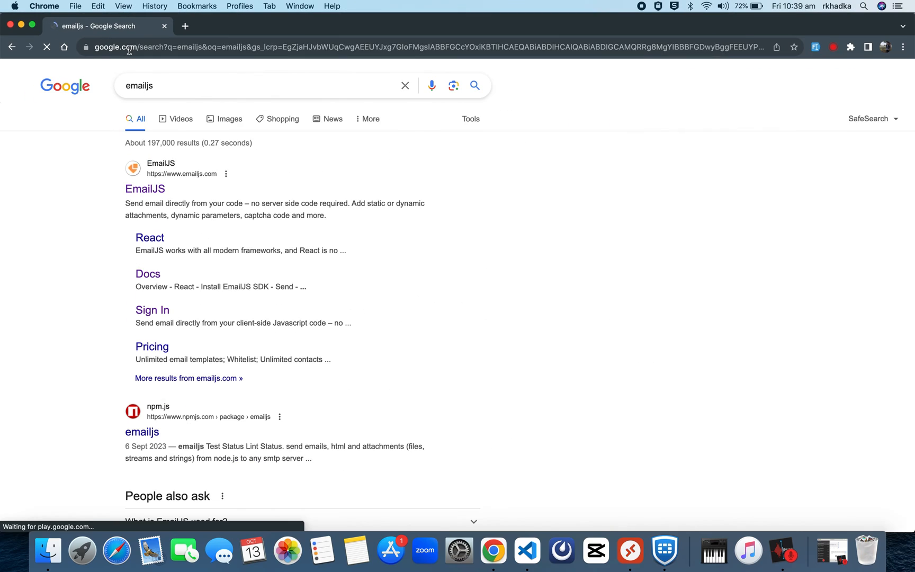
left_click(144, 189)
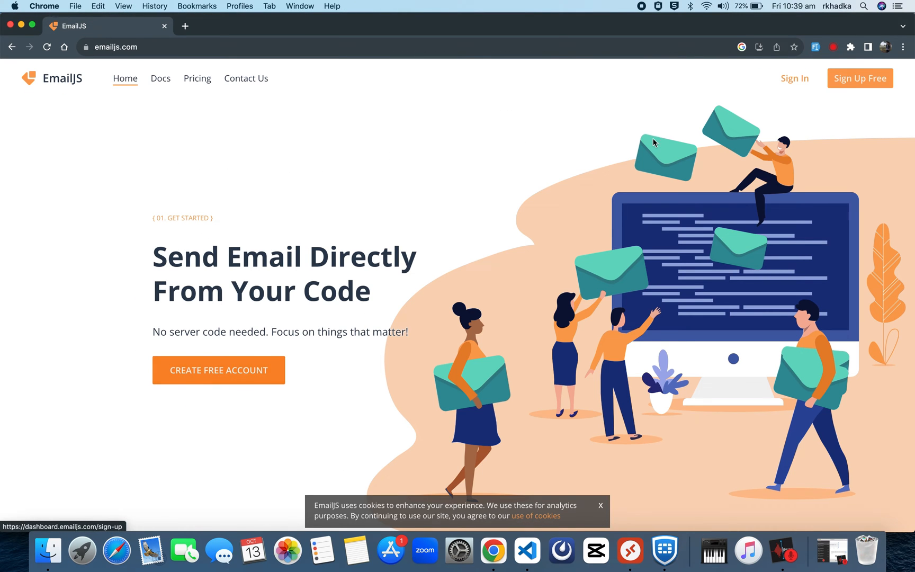
left_click(795, 79)
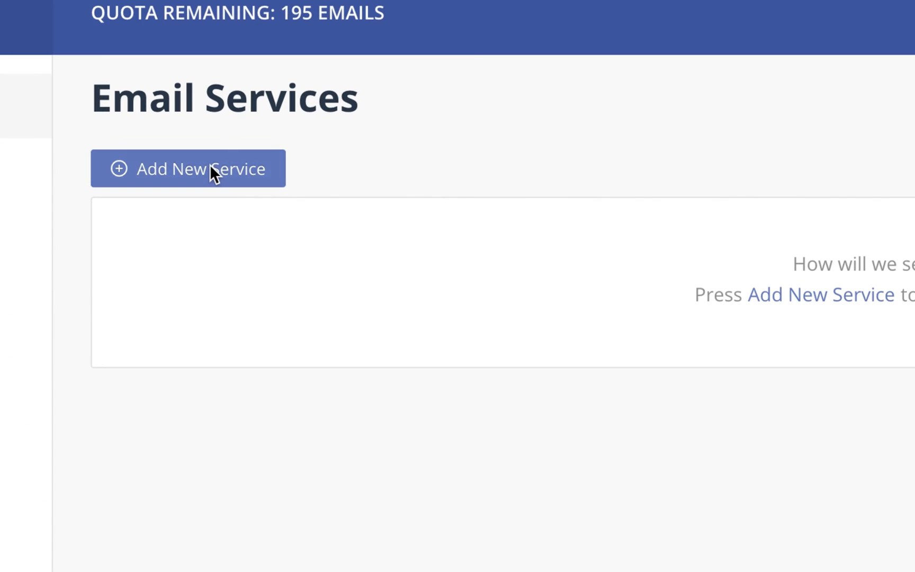
Create a Gmail email service linked to the Google account (service_jp4gq5l)
left_click(188, 169)
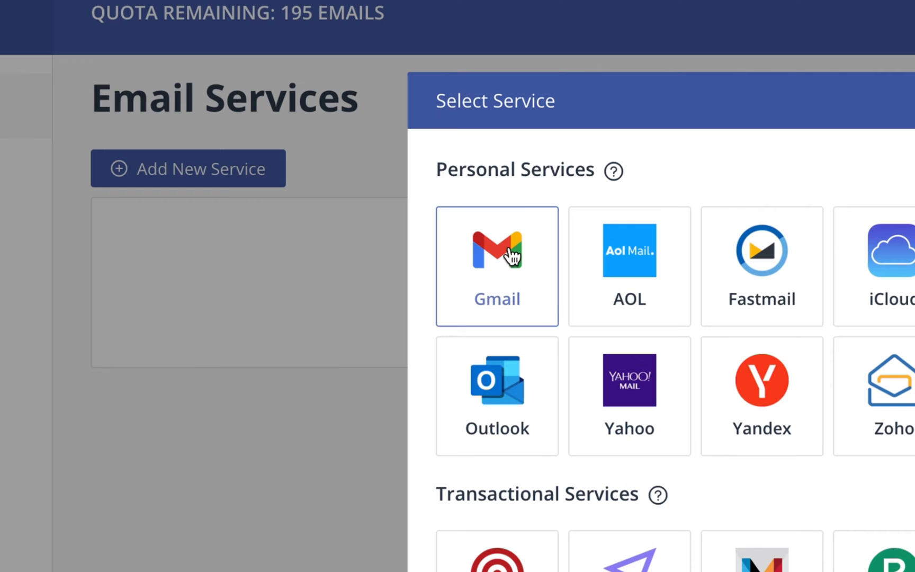
left_click(496, 251)
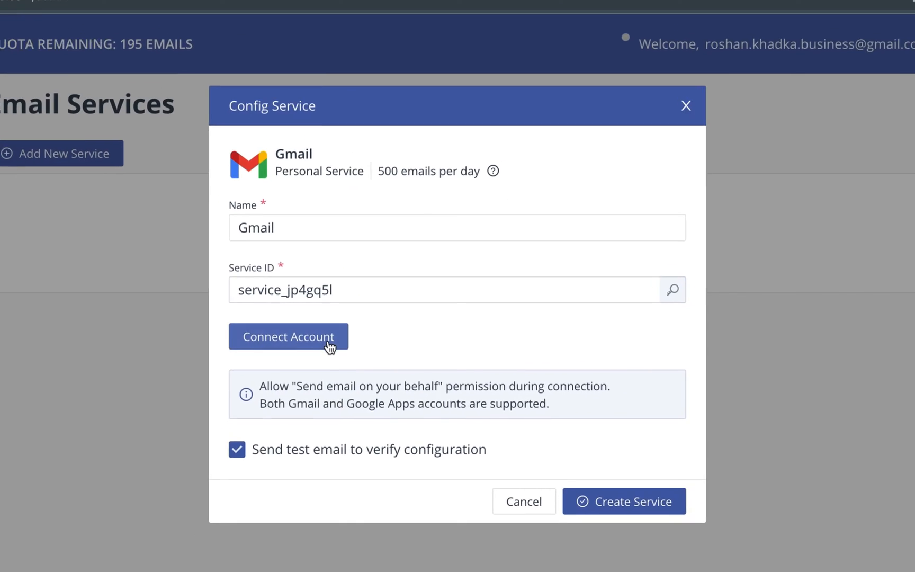
left_click(288, 337)
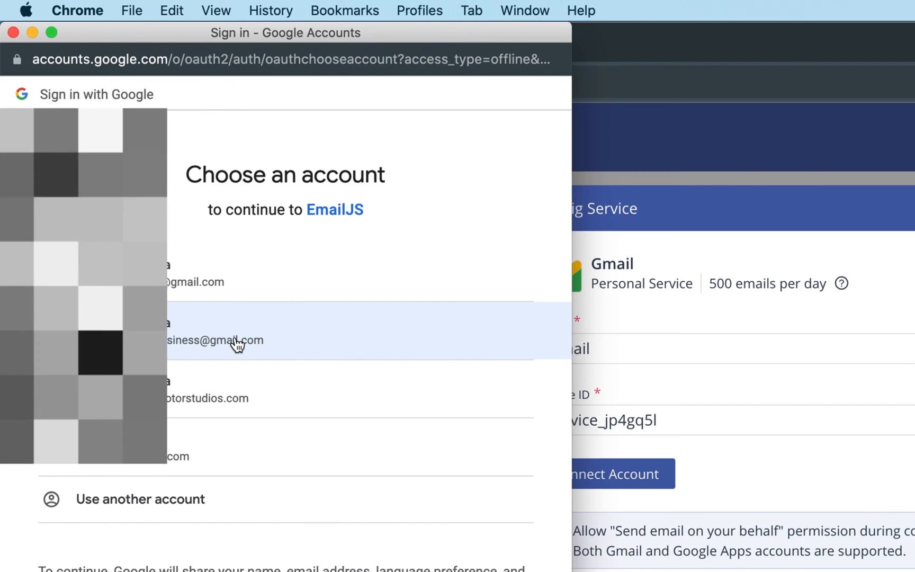
left_click(234, 340)
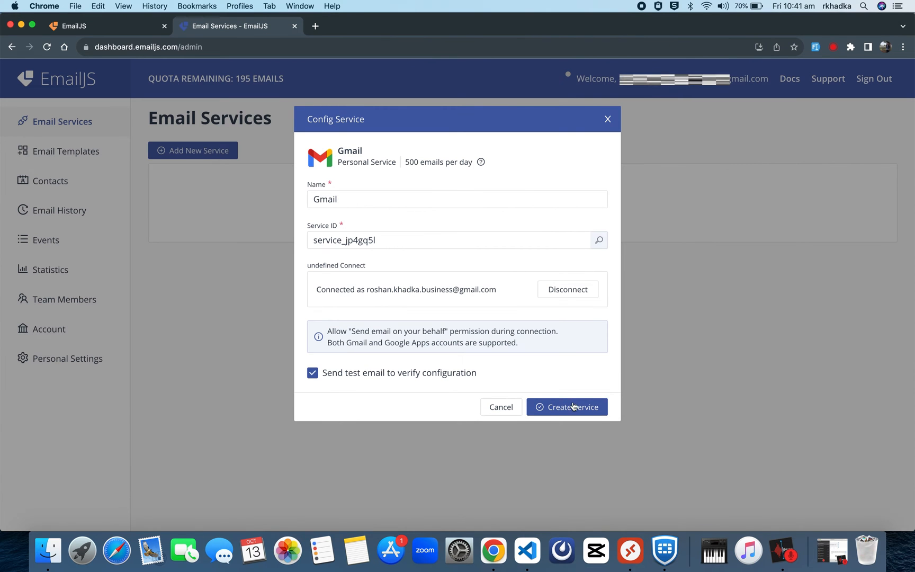
left_click(566, 406)
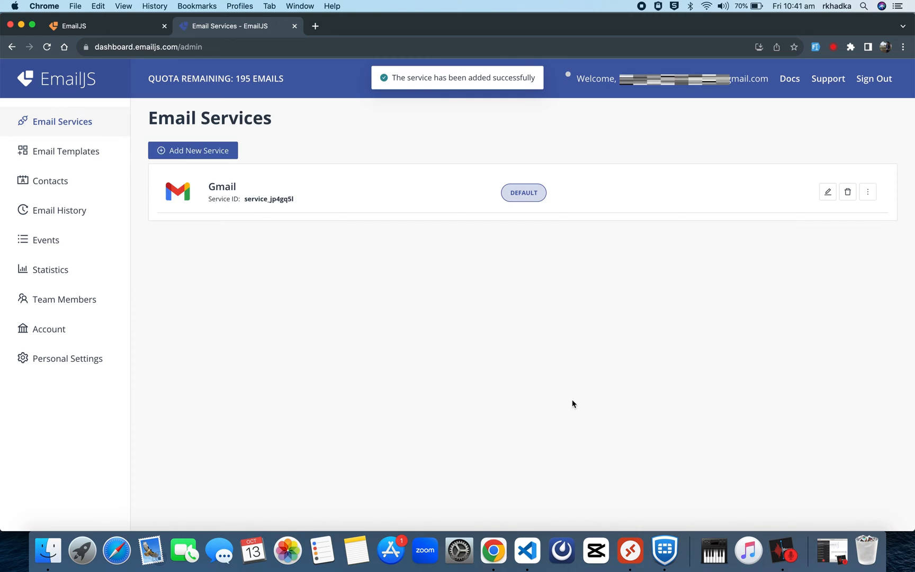
Create a new email template and change its subject to {{subject}}
left_click(66, 151)
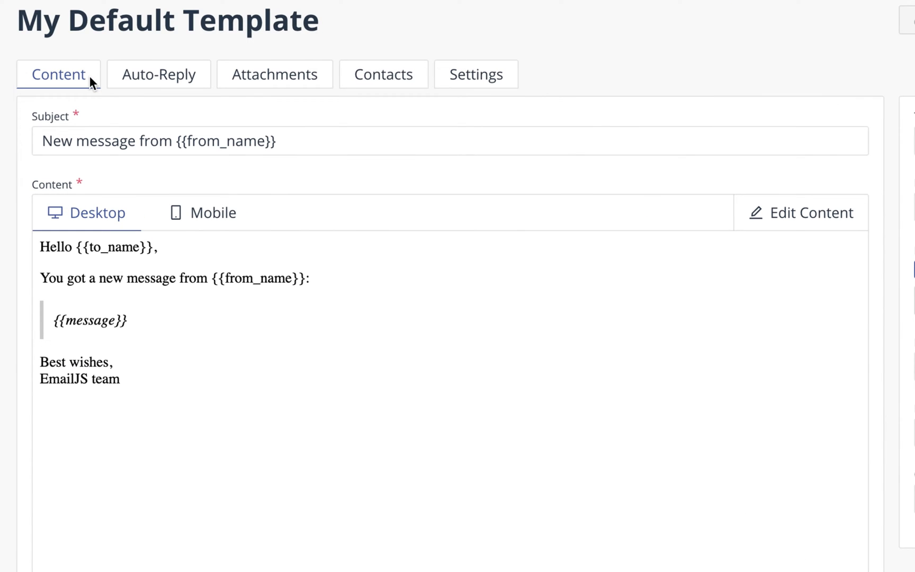
mouse_move(158, 382)
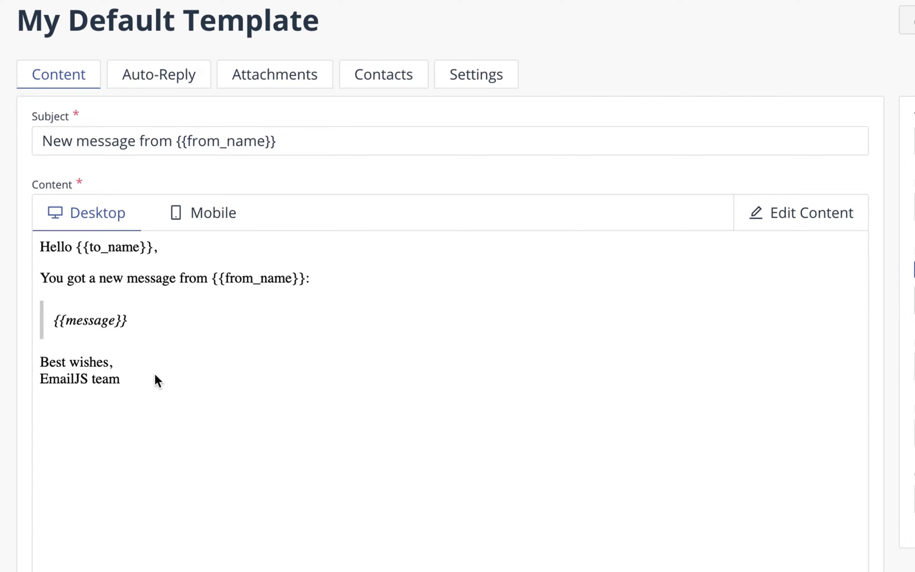
left_click(158, 141)
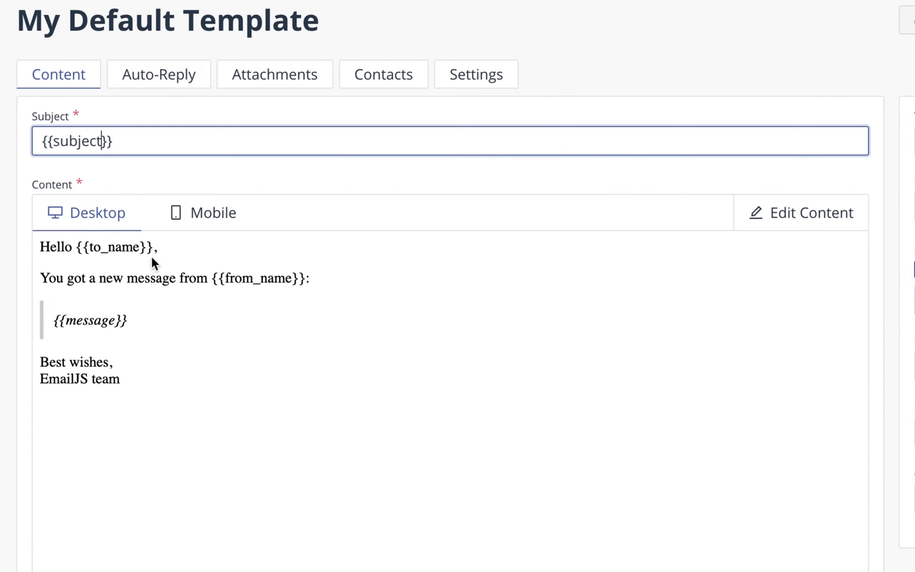
double_click(259, 279)
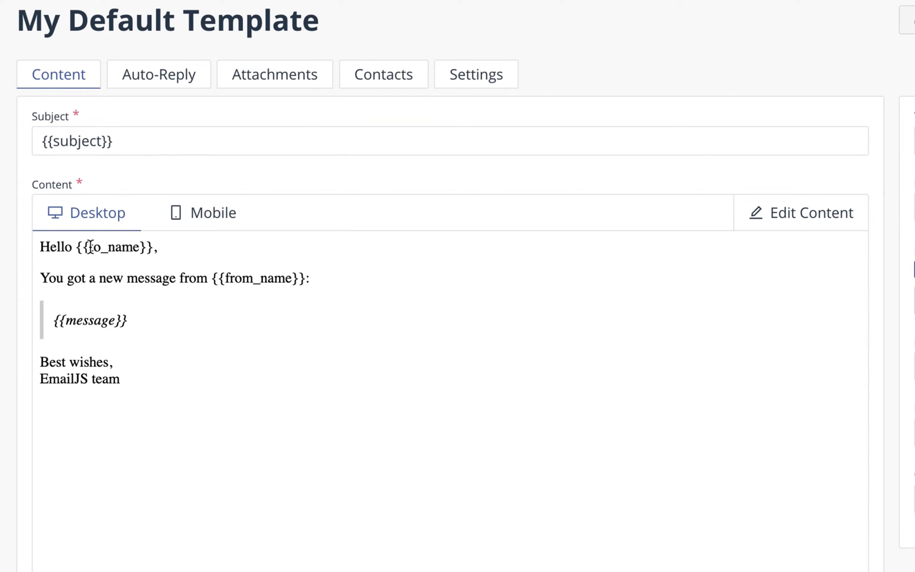
double_click(99, 247)
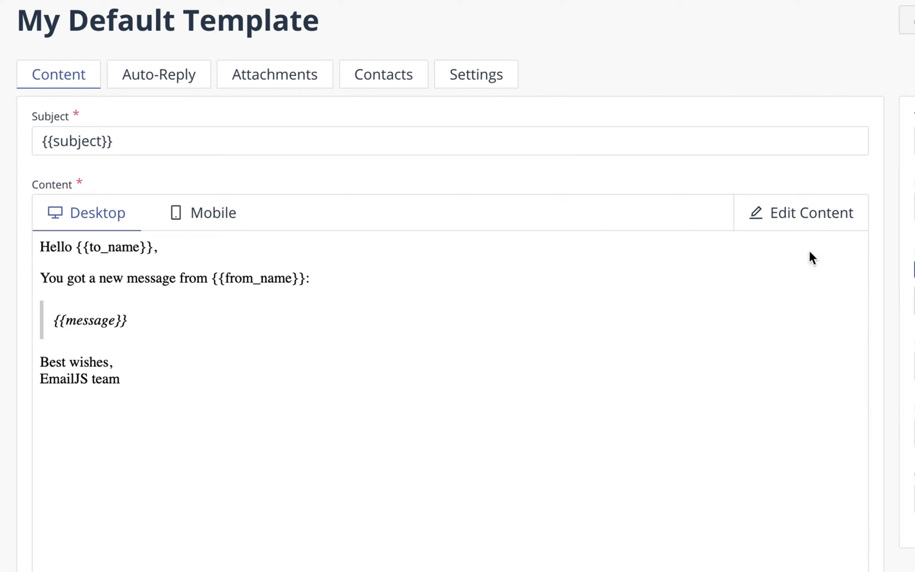
Replace {{to_name}} with CodeEasy and {{from_name}} with {{name}} in the template body
left_click(801, 212)
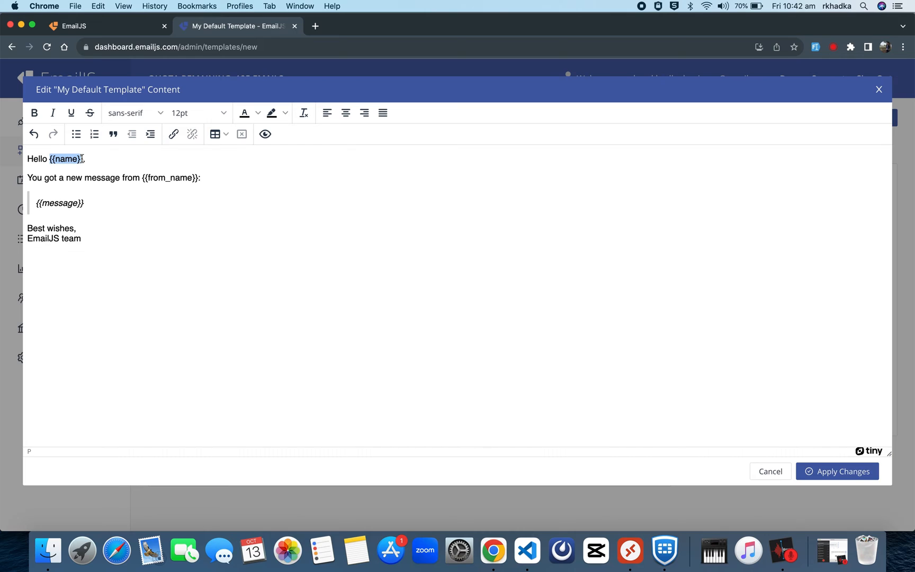
type("CodeEasy")
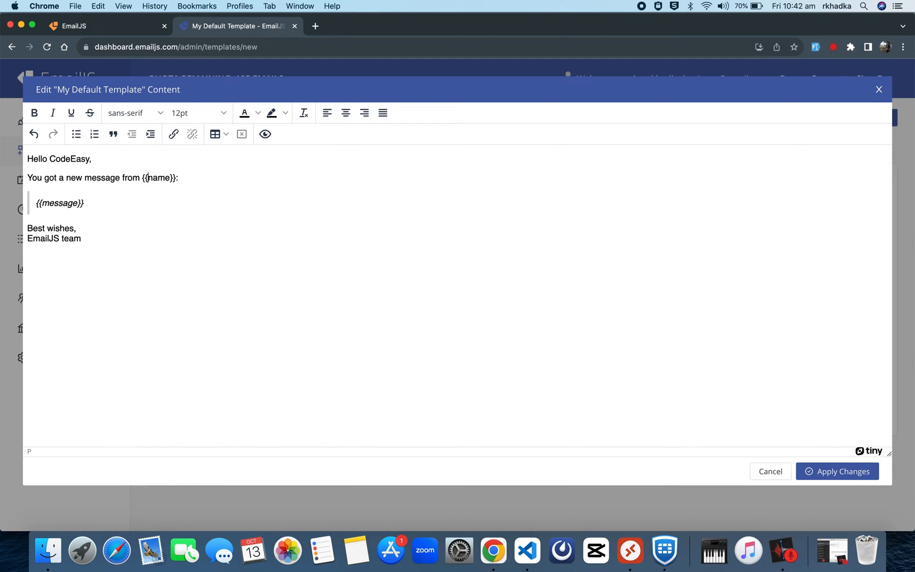
mouse_move(54, 206)
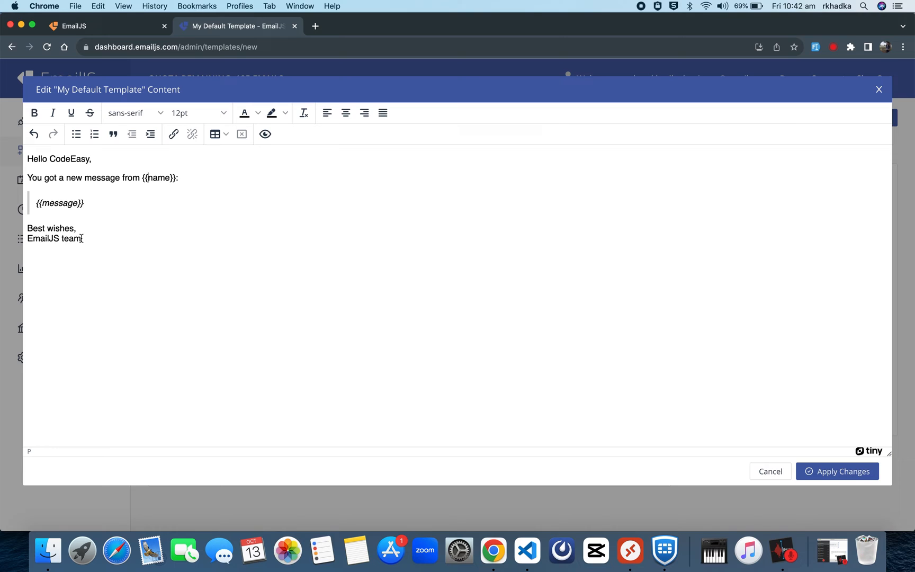
double_click(71, 238)
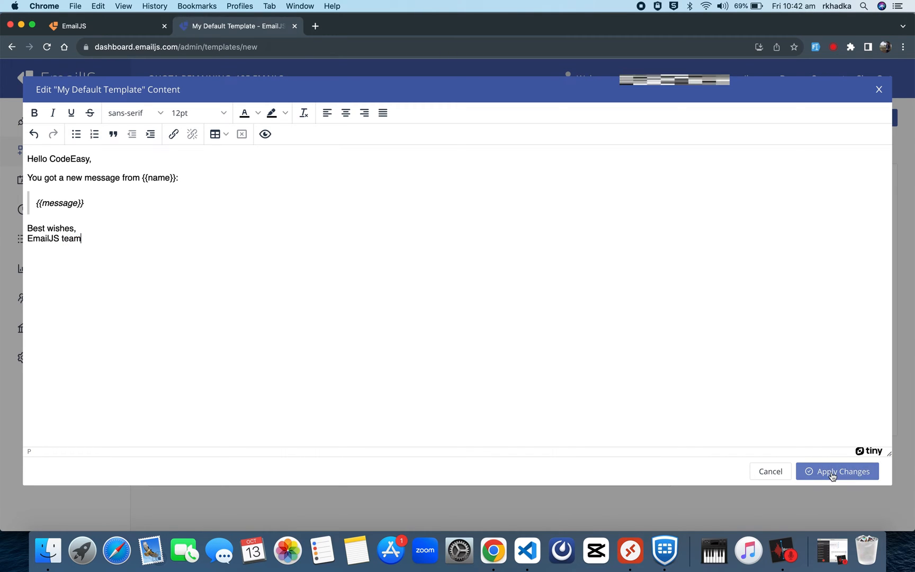
left_click(837, 471)
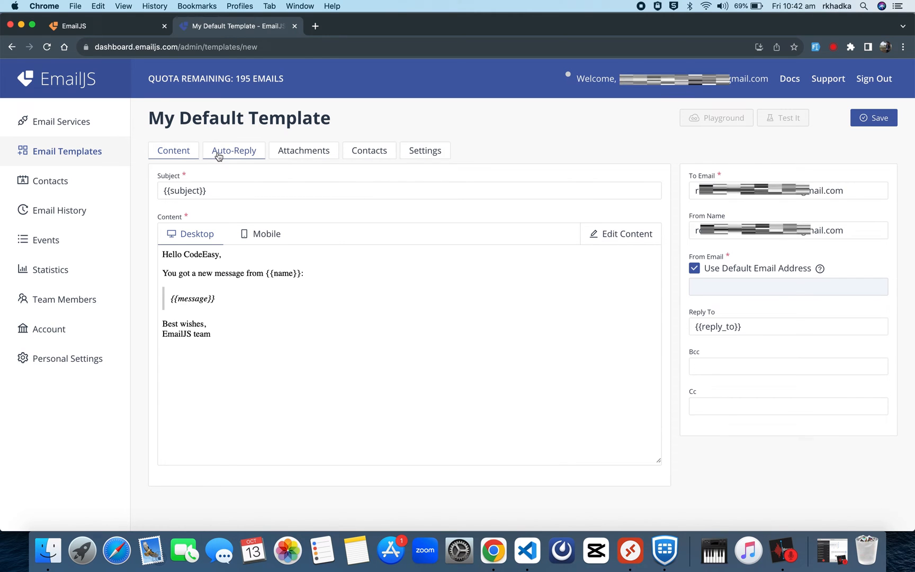
Leave auto-reply disabled and save My Default Template as anhpcj4
left_click(234, 150)
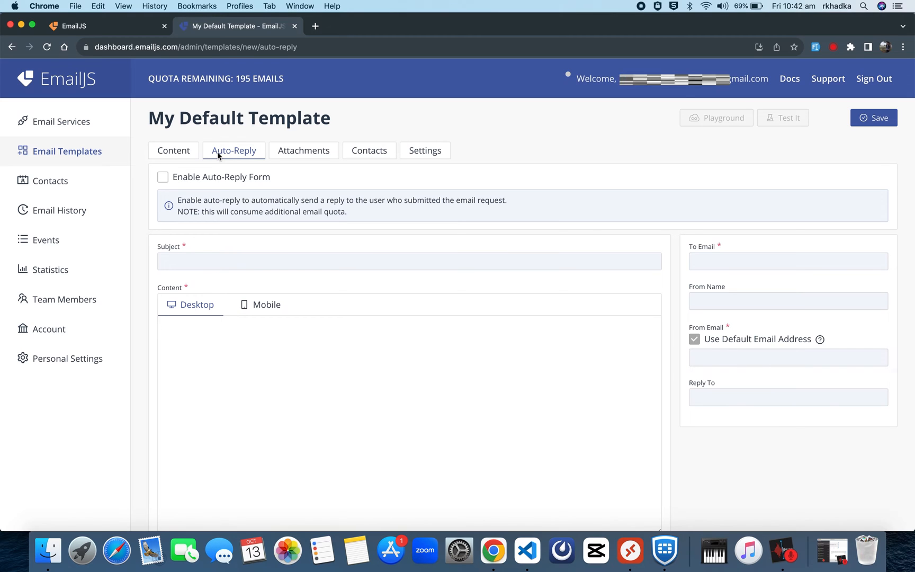
mouse_move(886, 164)
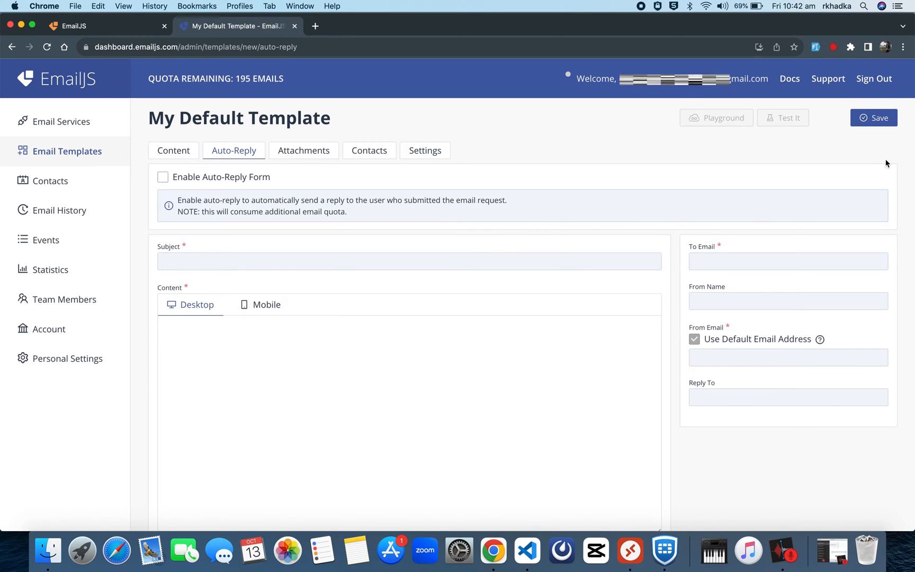
left_click(874, 118)
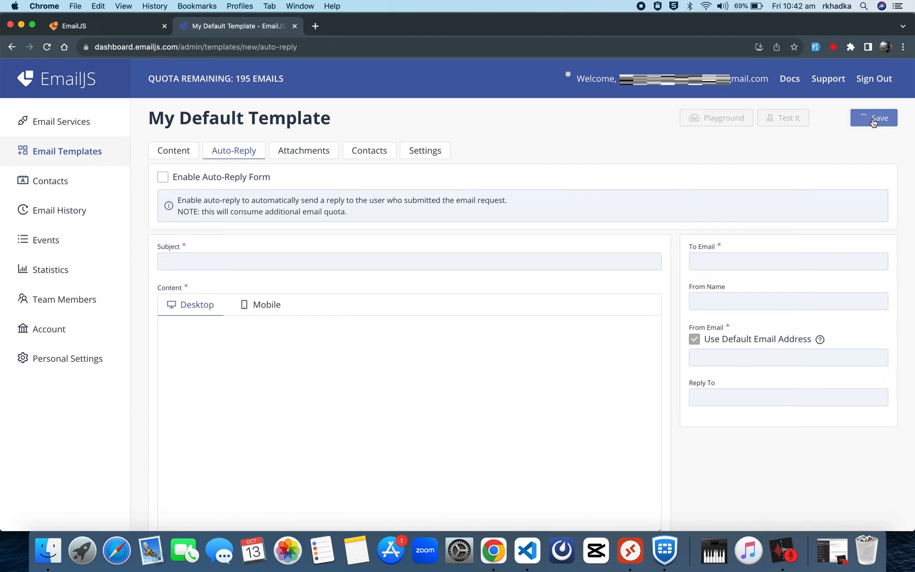
left_click(874, 118)
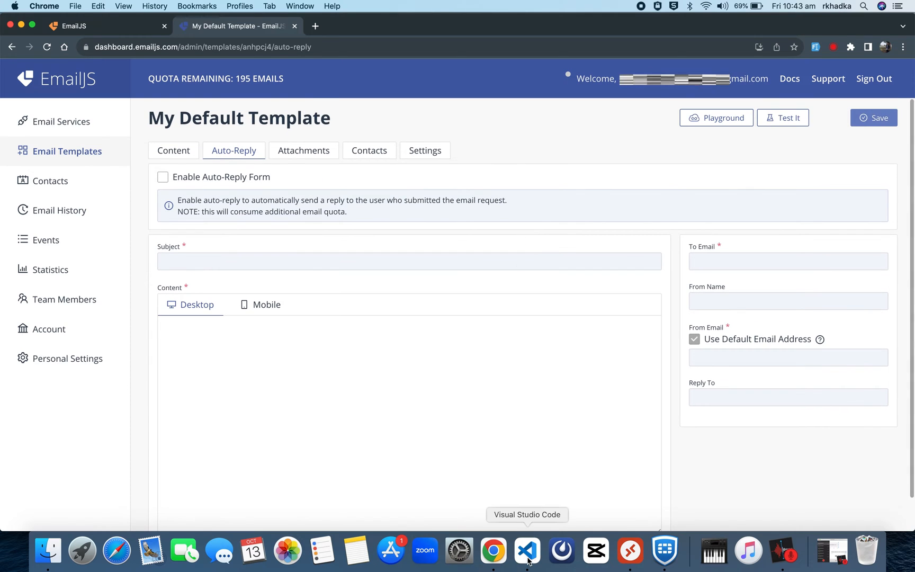
left_click(527, 549)
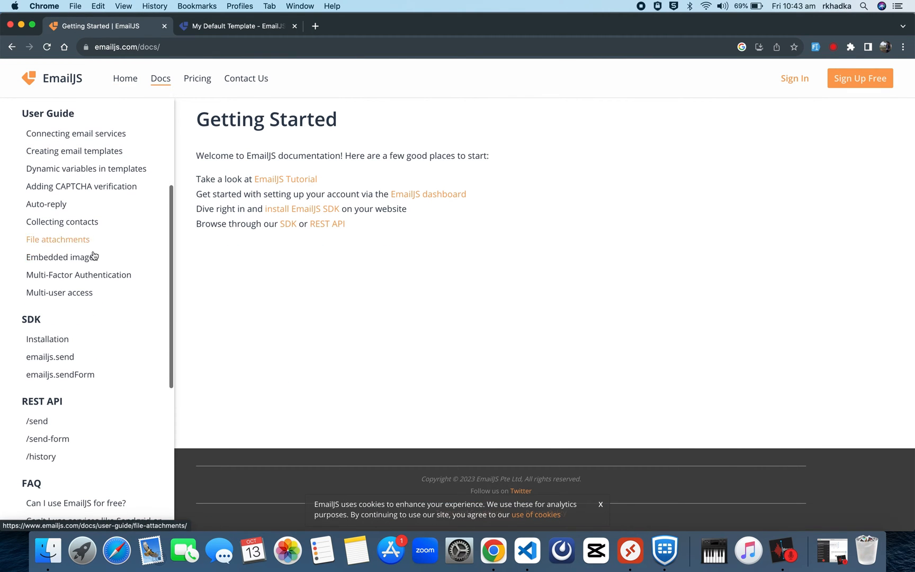
Open the EmailJS Installation guide and copy the Browser script snippet
left_click(48, 339)
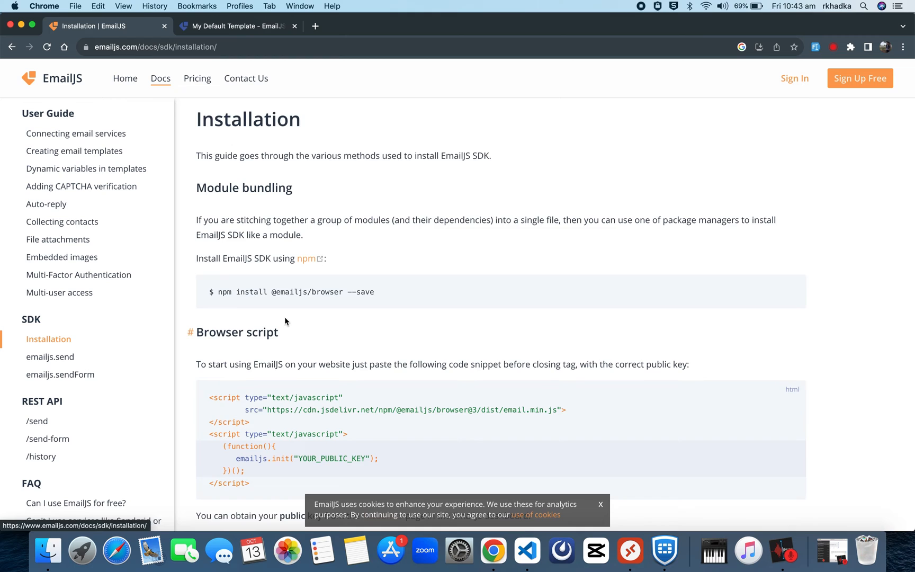
scroll("down", 3)
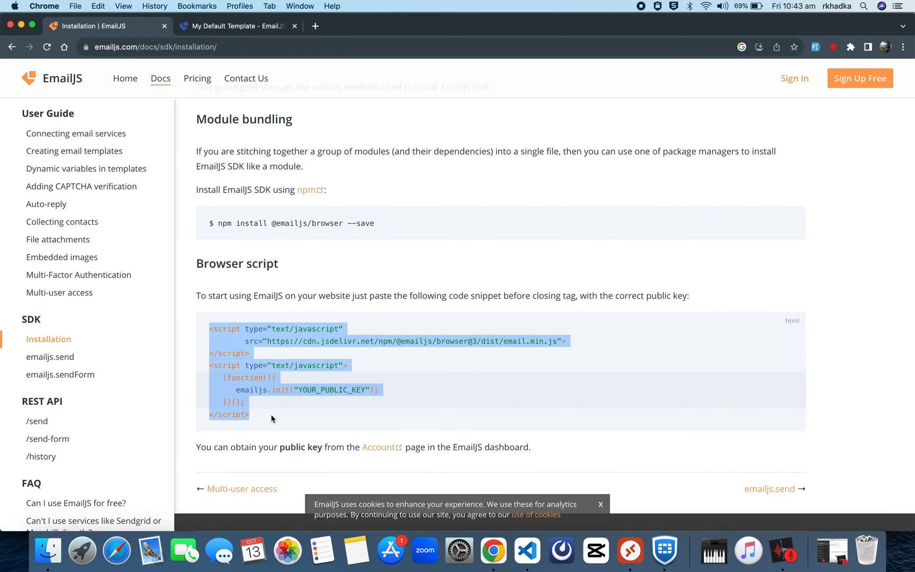
left_click(525, 550)
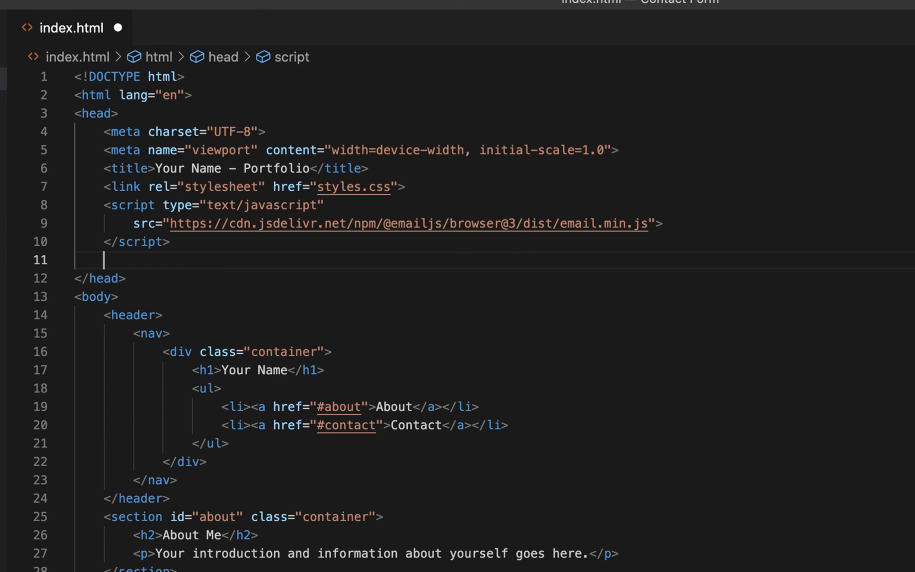
Paste the EmailJS SDK and init scripts into index.html's head, then open the Account page
type("<script type=\"text/javascript\"")
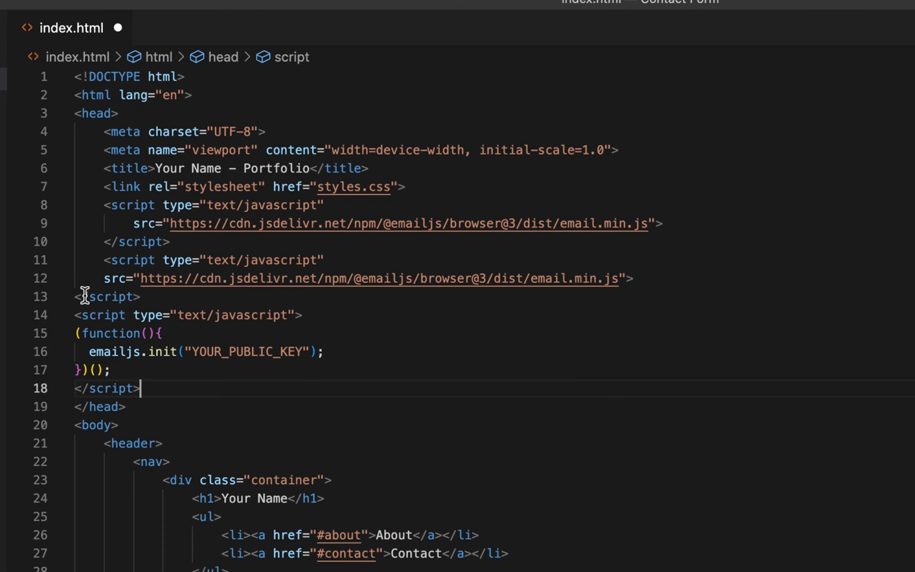
left_click_drag(76, 297, 140, 389)
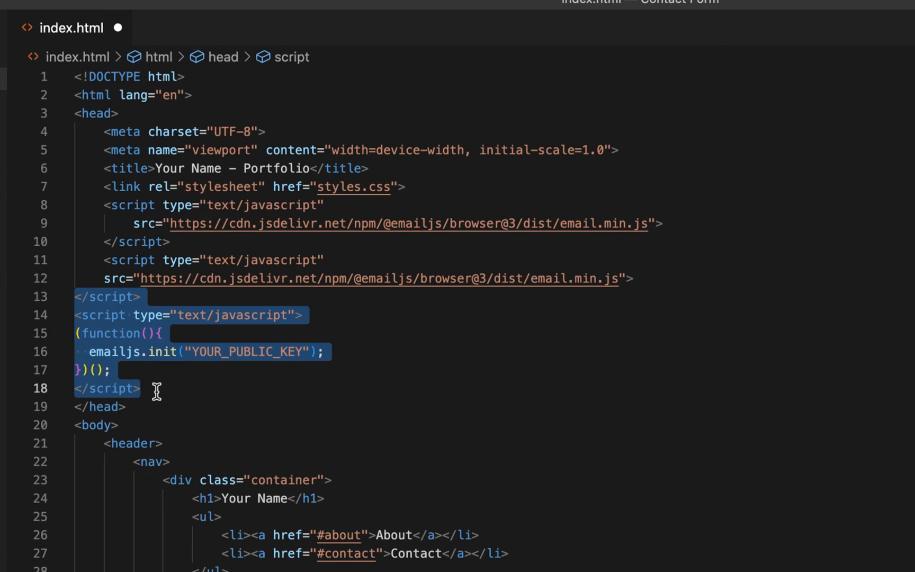
left_click(193, 388)
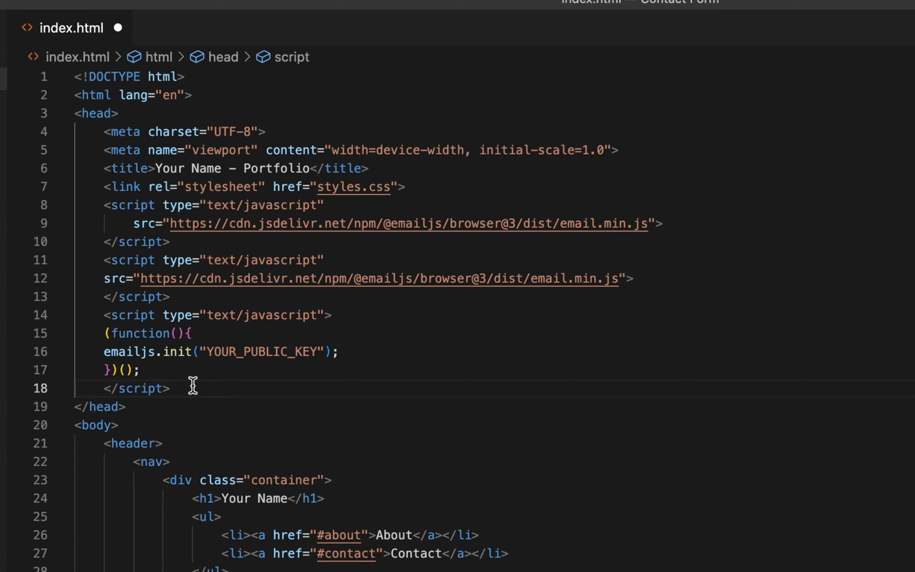
double_click(251, 352)
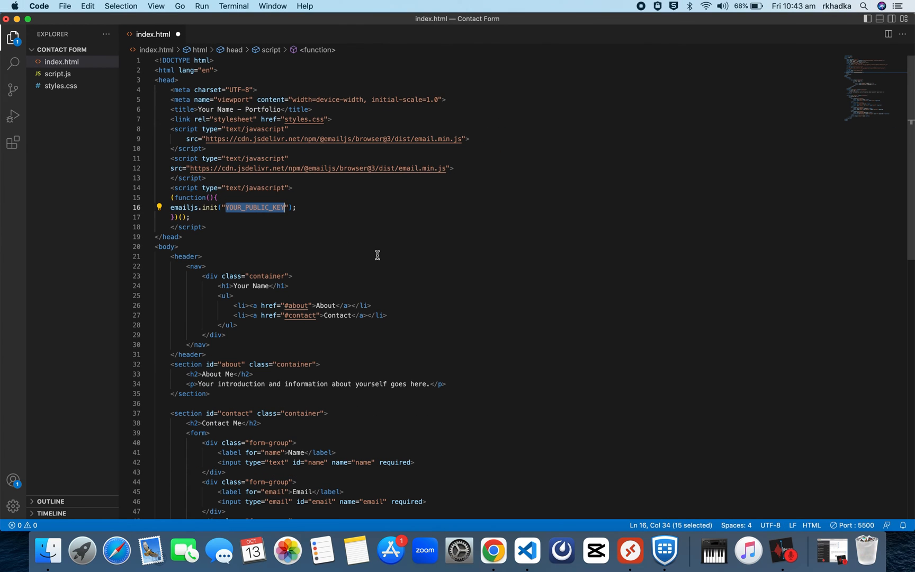
left_click(493, 551)
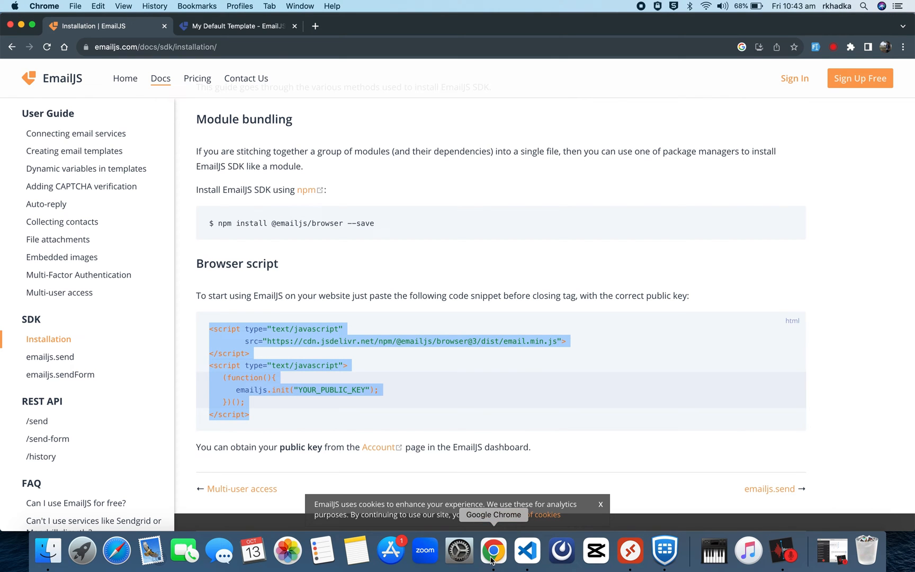
left_click(234, 25)
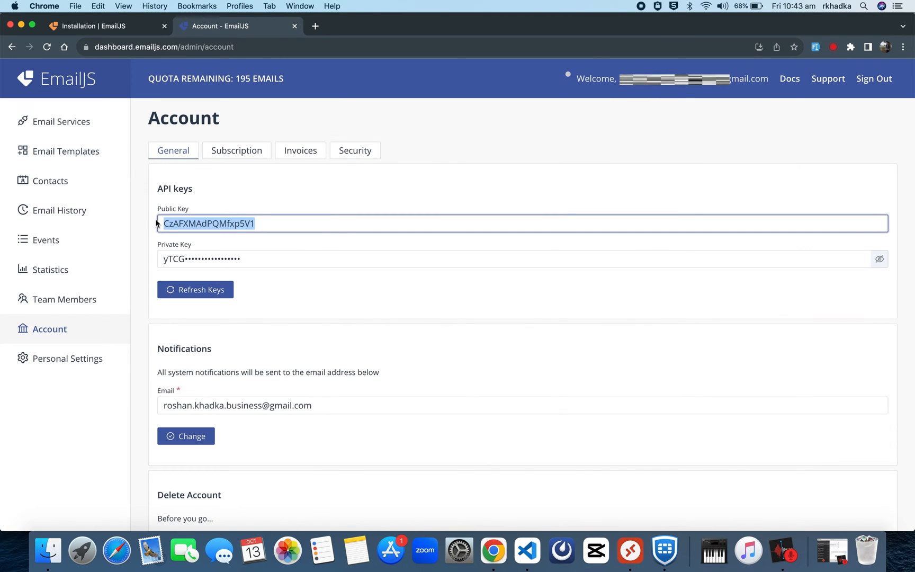
mouse_move(526, 550)
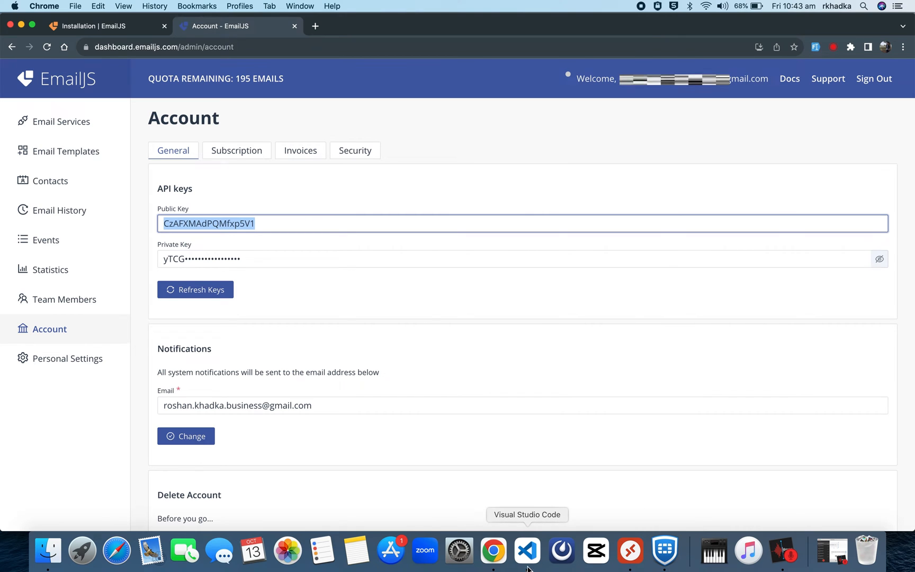
Insert the real public key into emailjs.init and add a script.js script tag
left_click(526, 549)
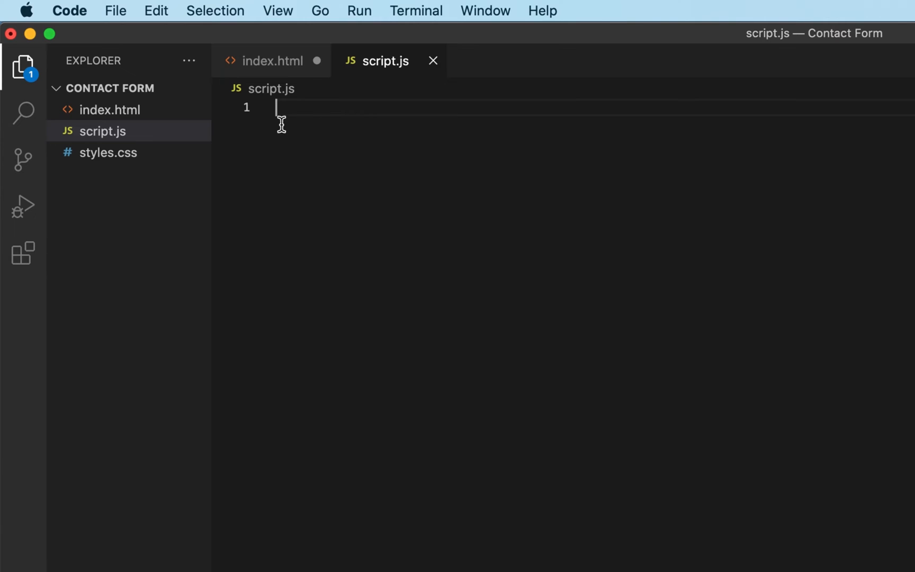
mouse_move(297, 122)
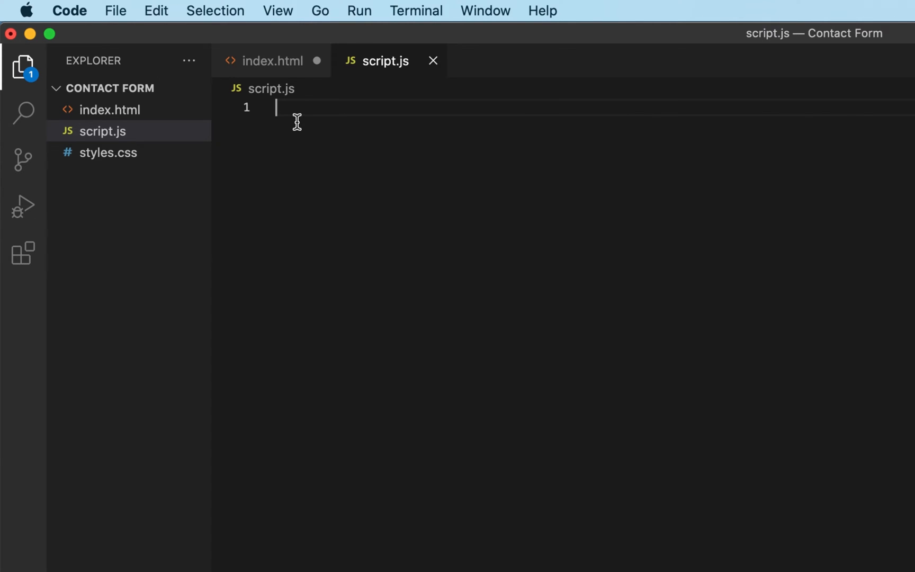
left_click(270, 61)
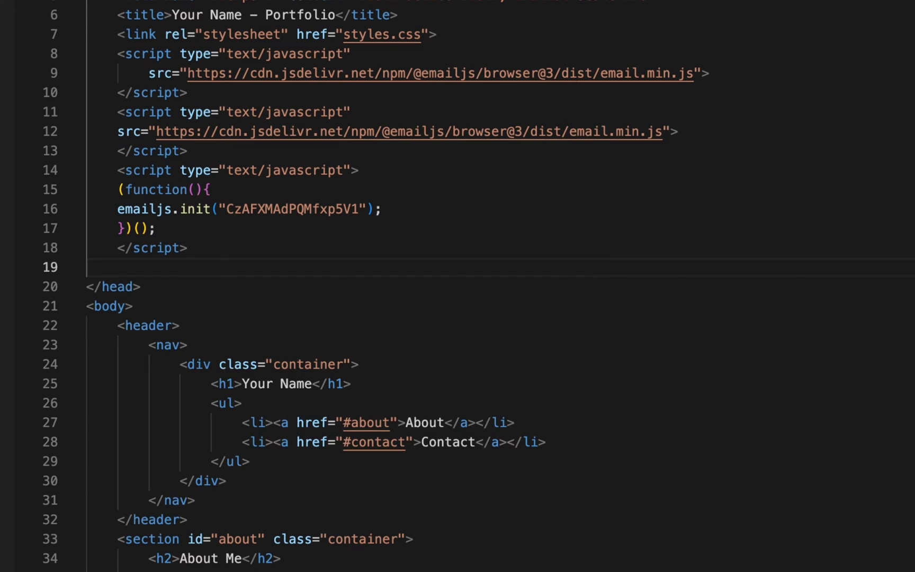
type("<script>")
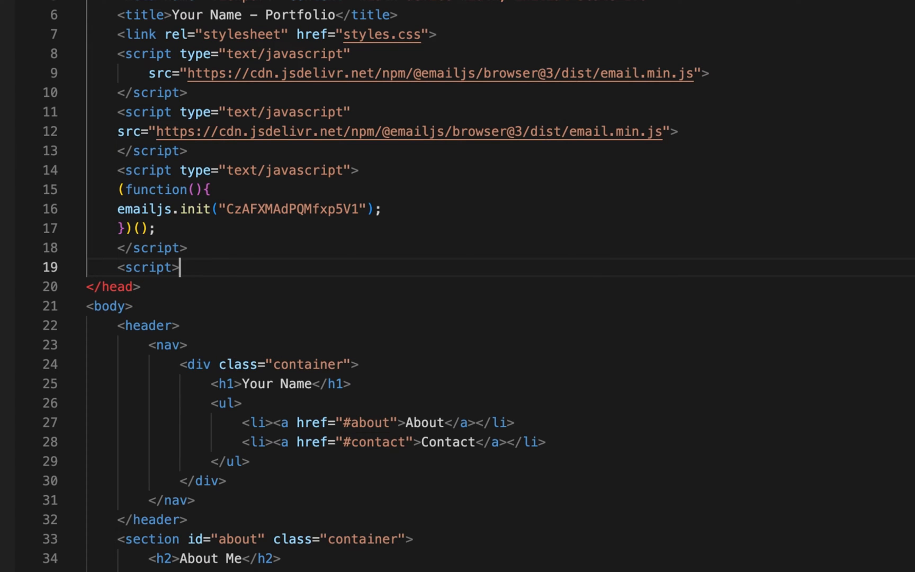
type("src")
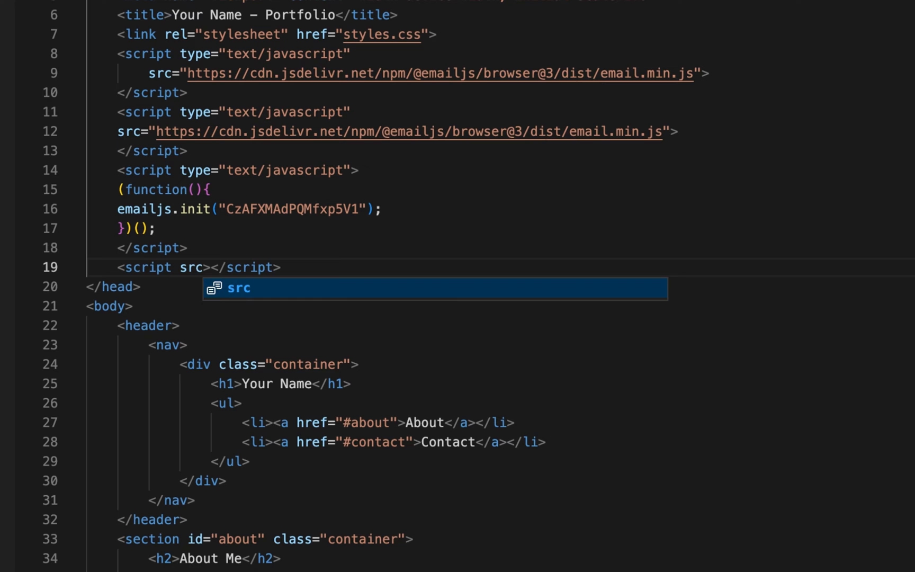
type("=\"\"")
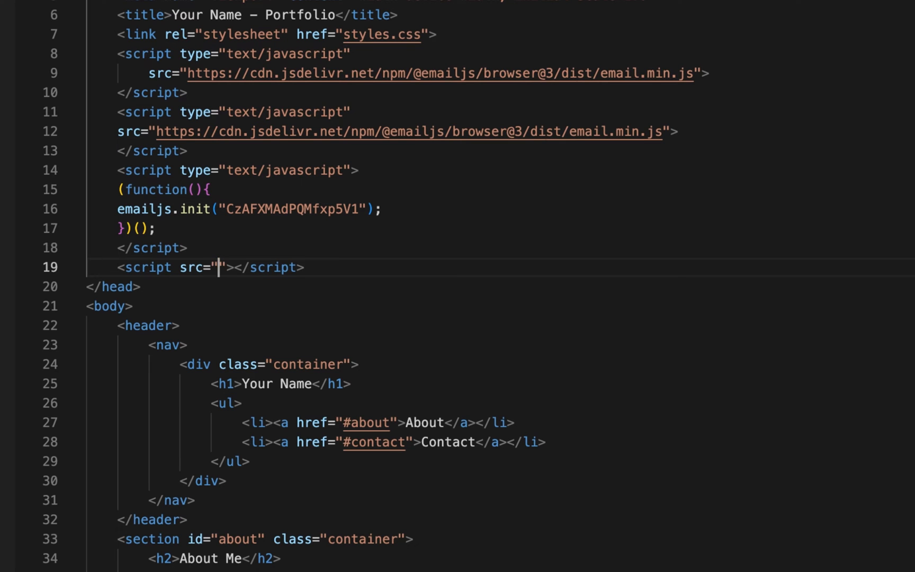
type("script.js")
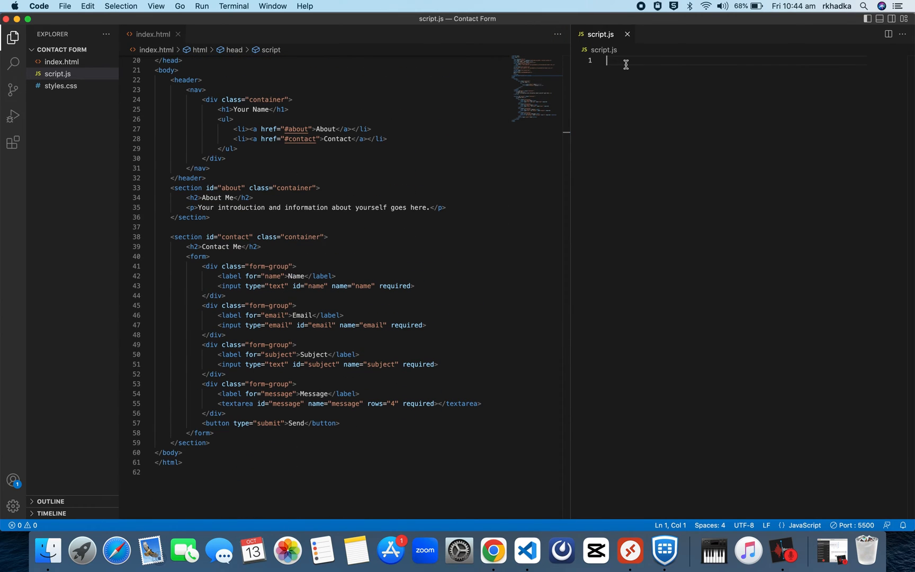
Write a sendMail function in script.js declaring an empty parms object
type("function")
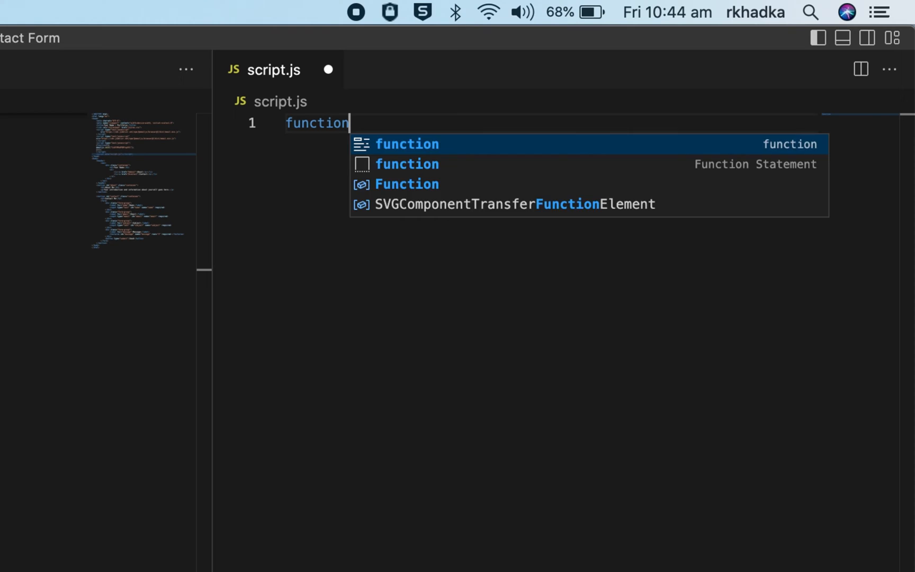
type("sem")
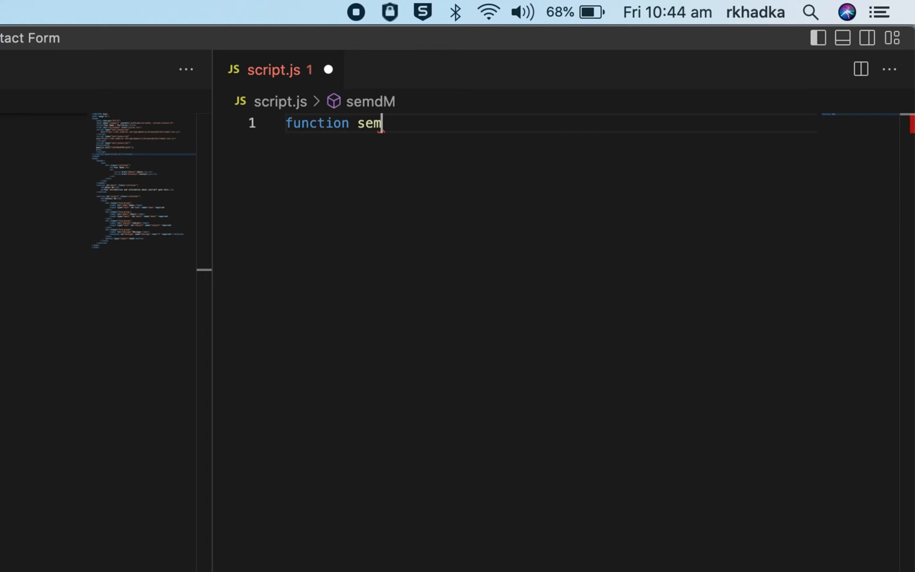
type("dMail(){")
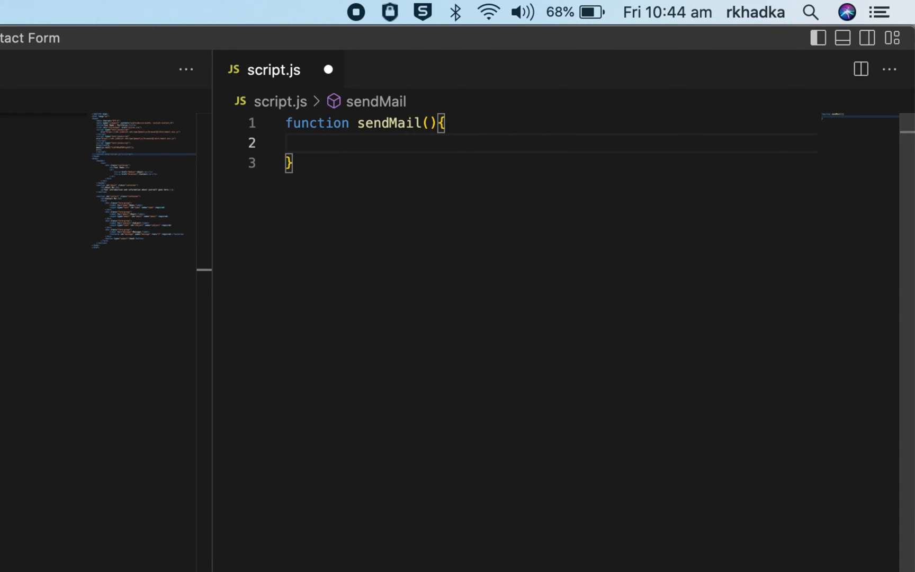
type("let par")
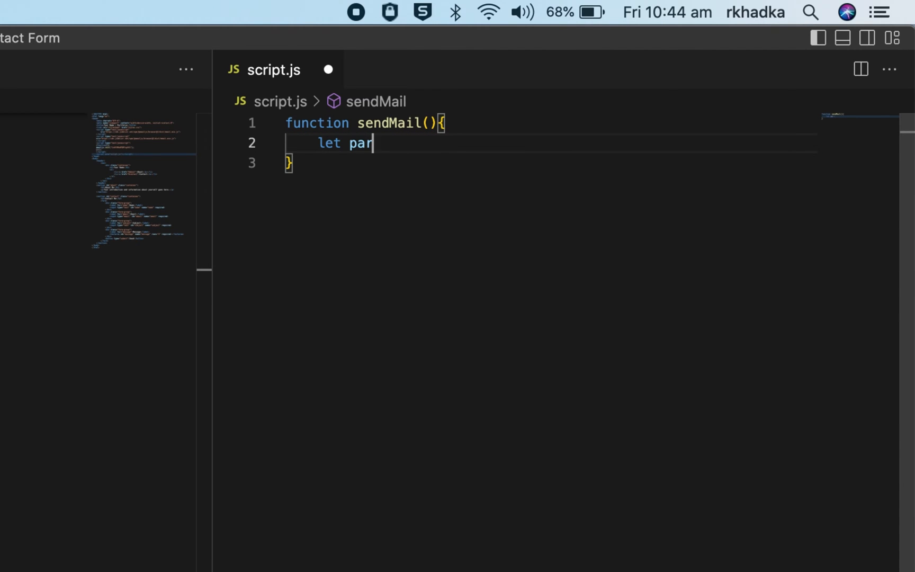
type("ms")
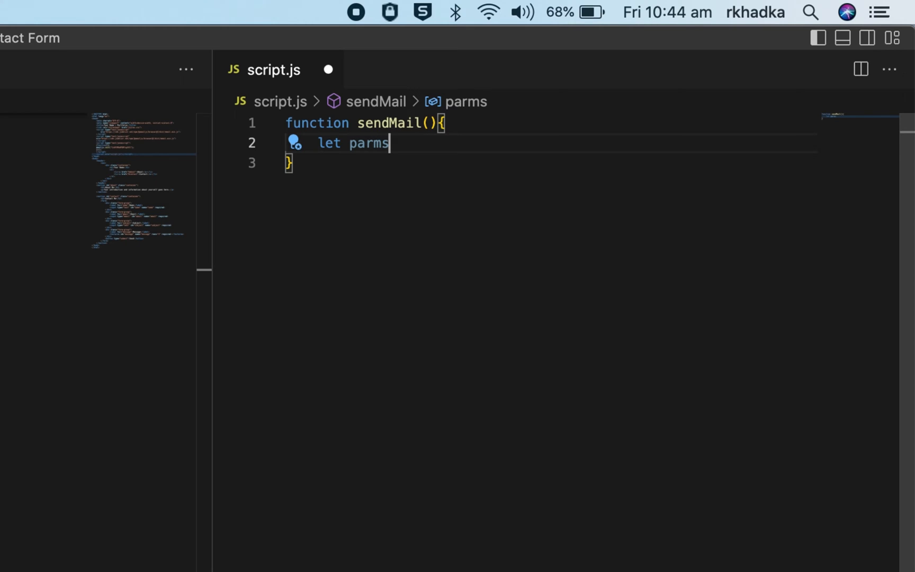
type("= {")
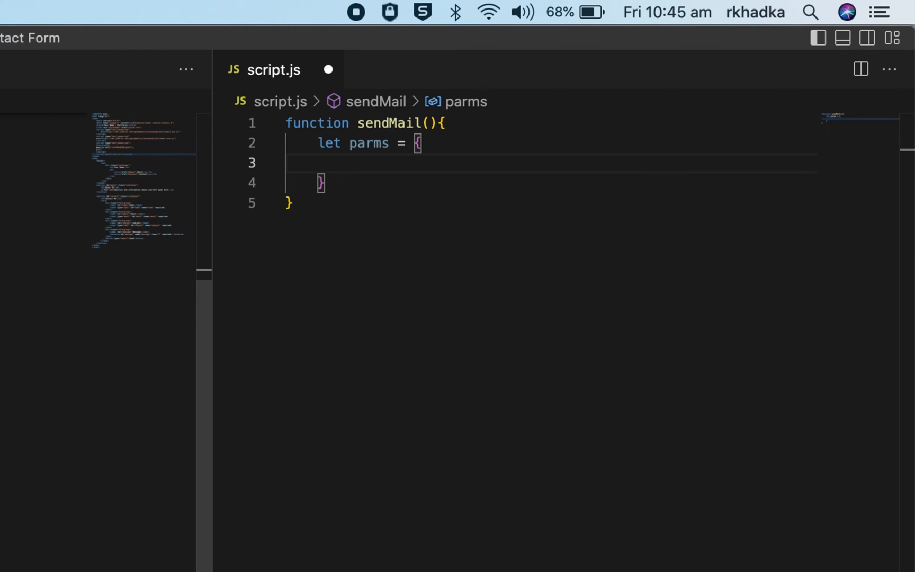
left_click(493, 550)
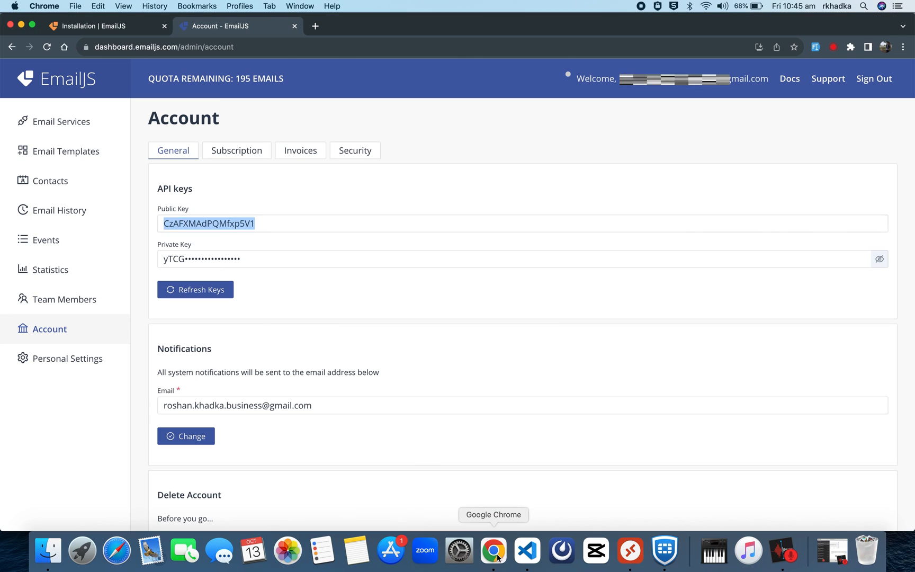
Open My Default Template and enable its auto-reply form
left_click(67, 151)
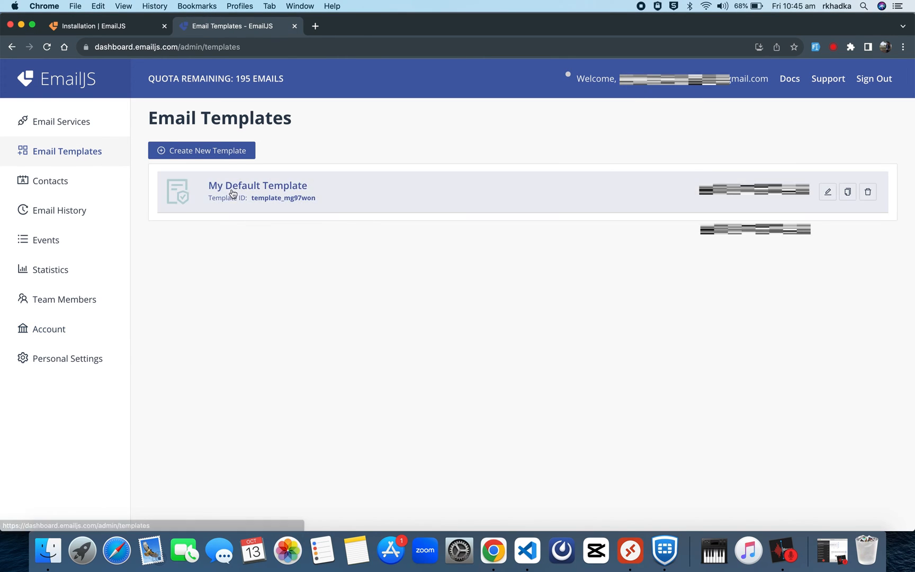
left_click(257, 186)
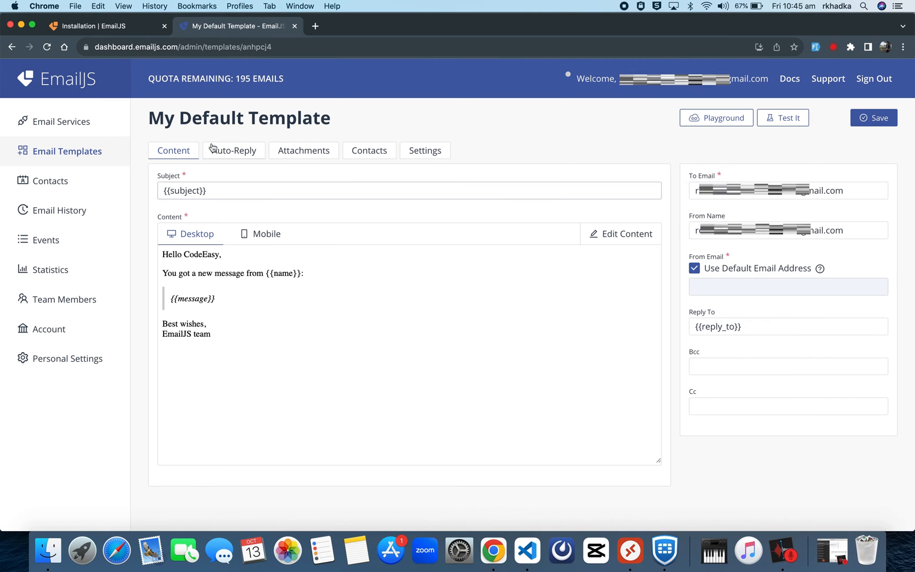
left_click(233, 150)
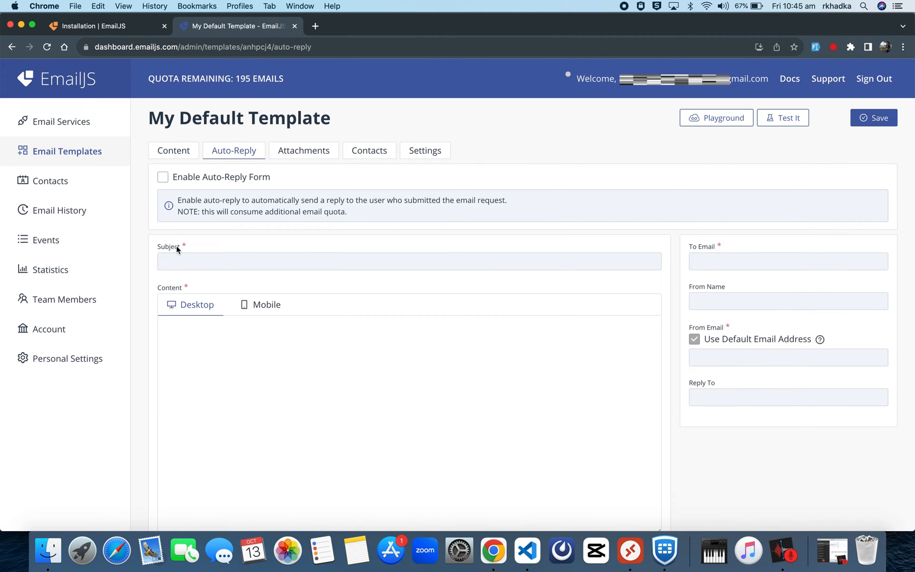
left_click(163, 177)
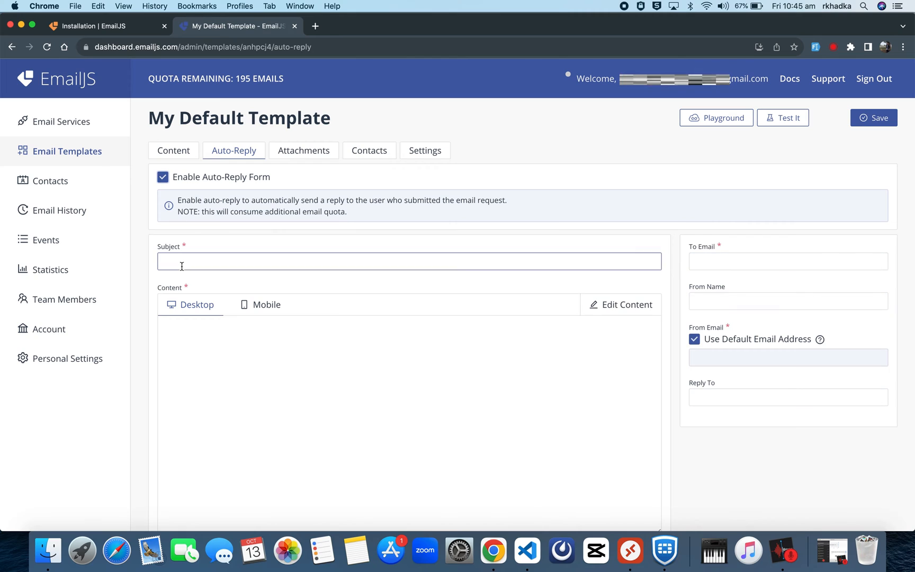
Set auto-reply subject 'auto reply', To Email {{email}} and From Name CodeEasy
left_click(408, 262)
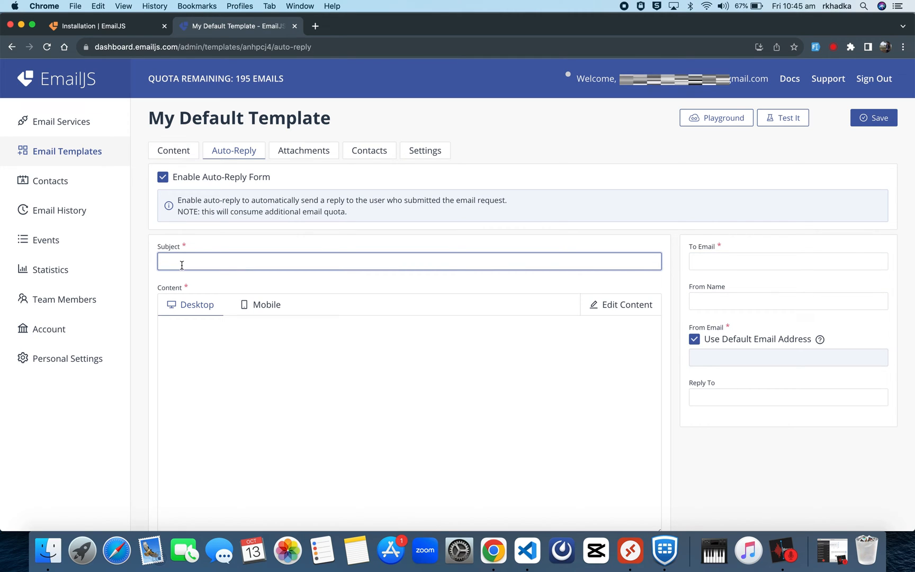
type("auto re")
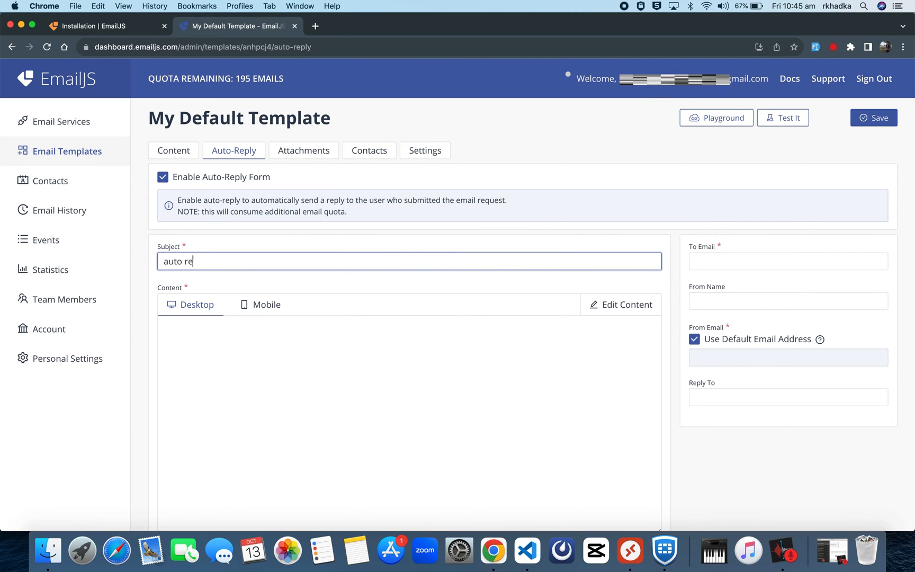
type("ply")
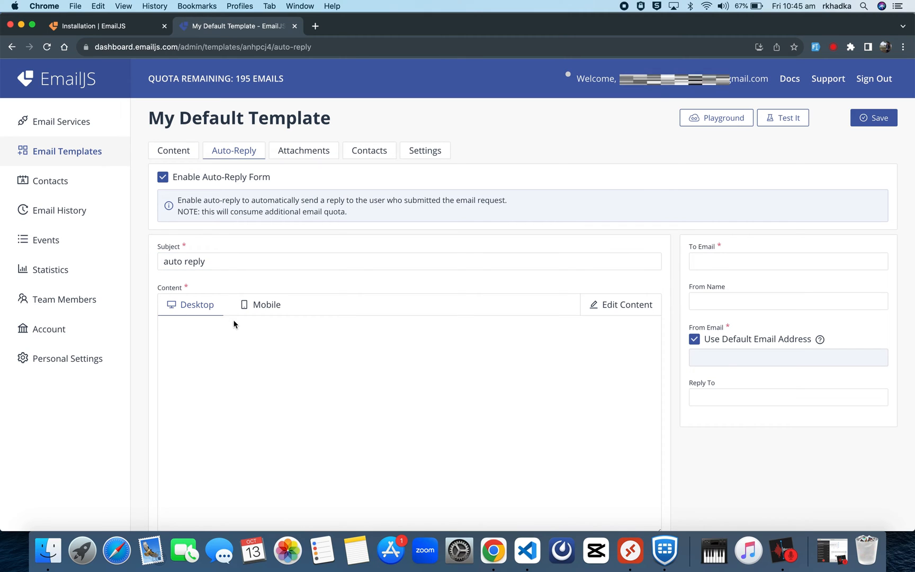
type("{{email")
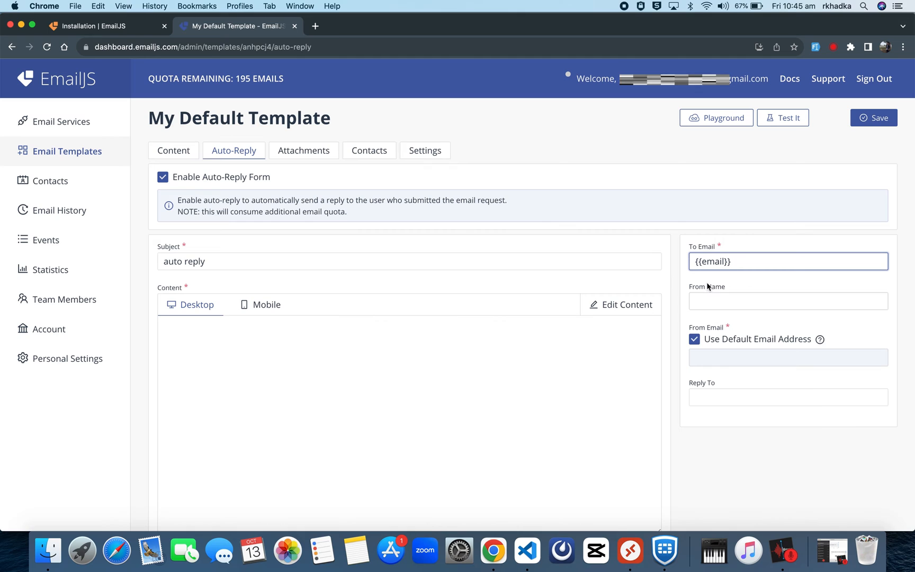
type("CodeEasy")
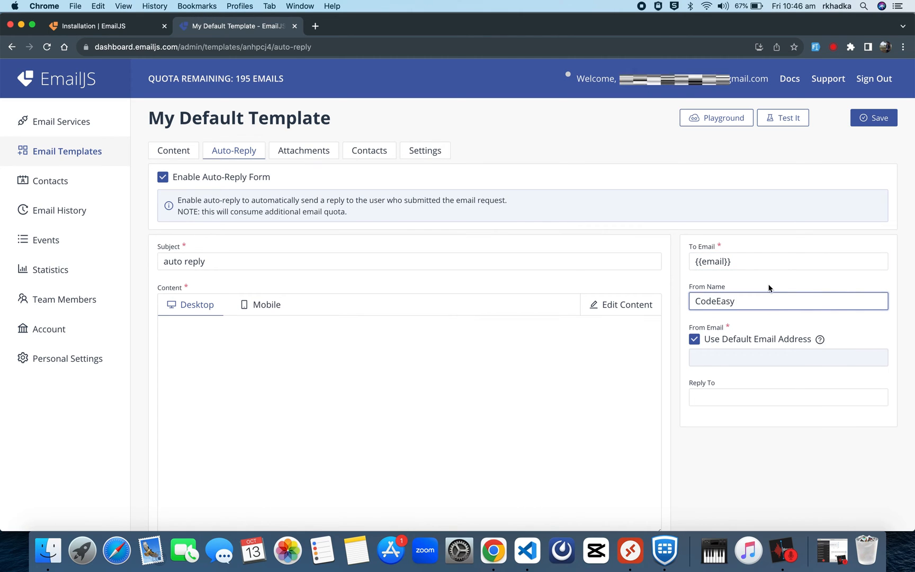
left_click(788, 261)
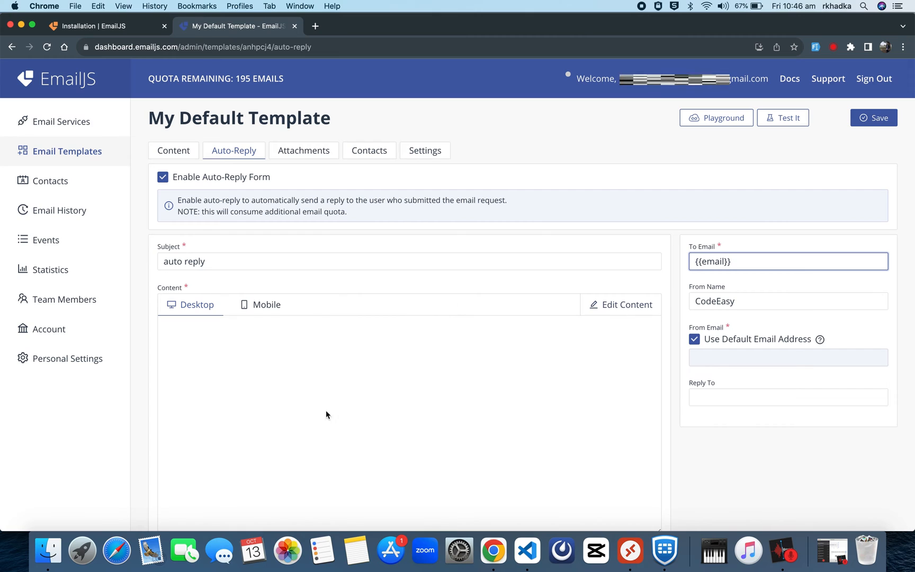
Write and apply the auto-reply body 'Thank you for your enquiry. We will get back to you shortly'
left_click(620, 304)
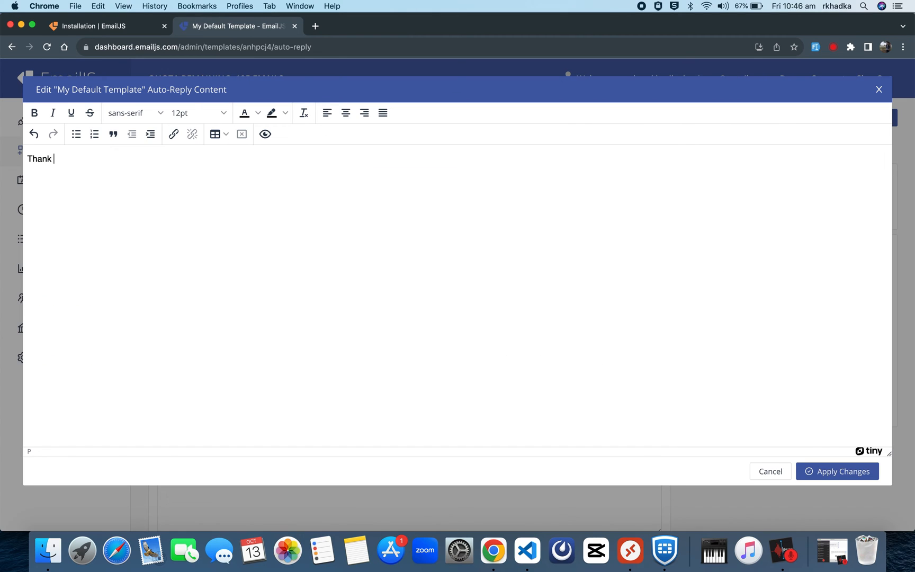
type("you for your")
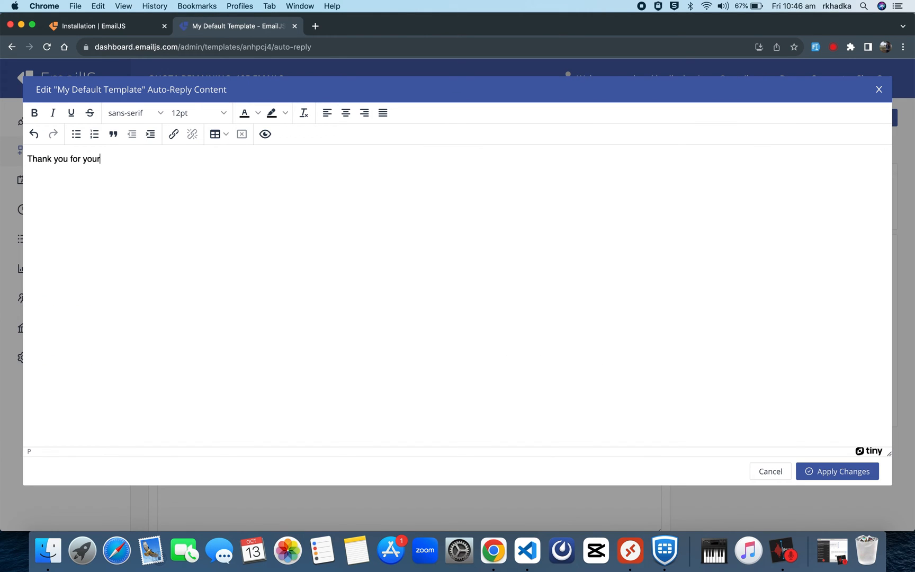
type("enquiry.")
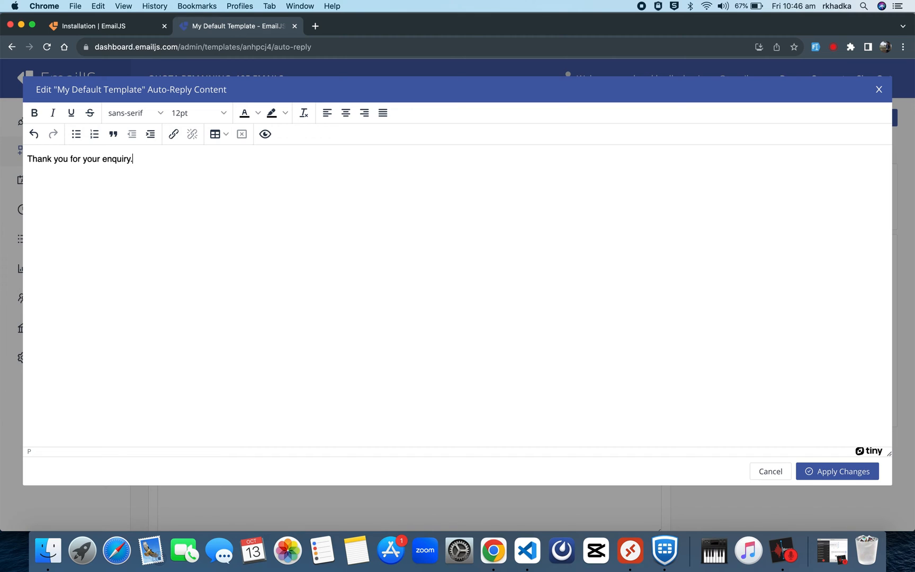
type("We will get back to you sh")
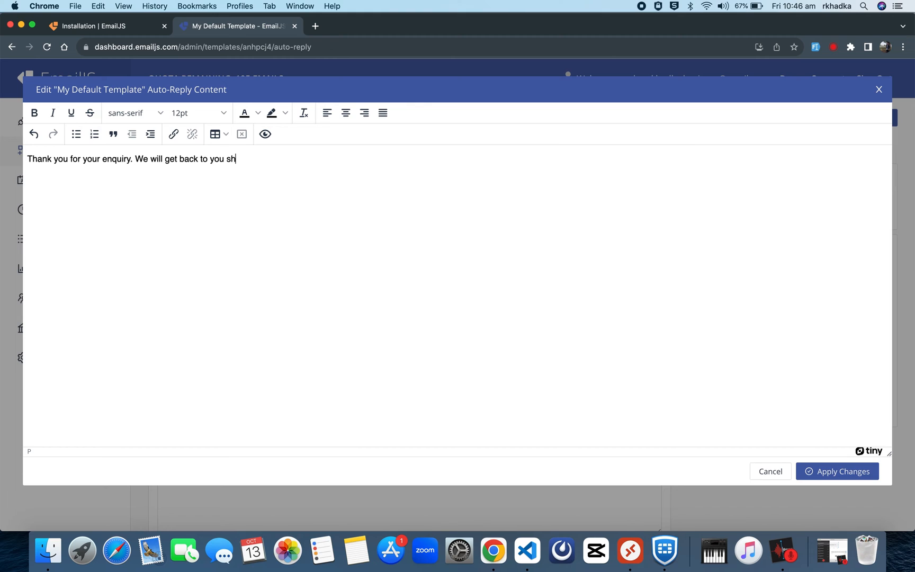
type("ortly")
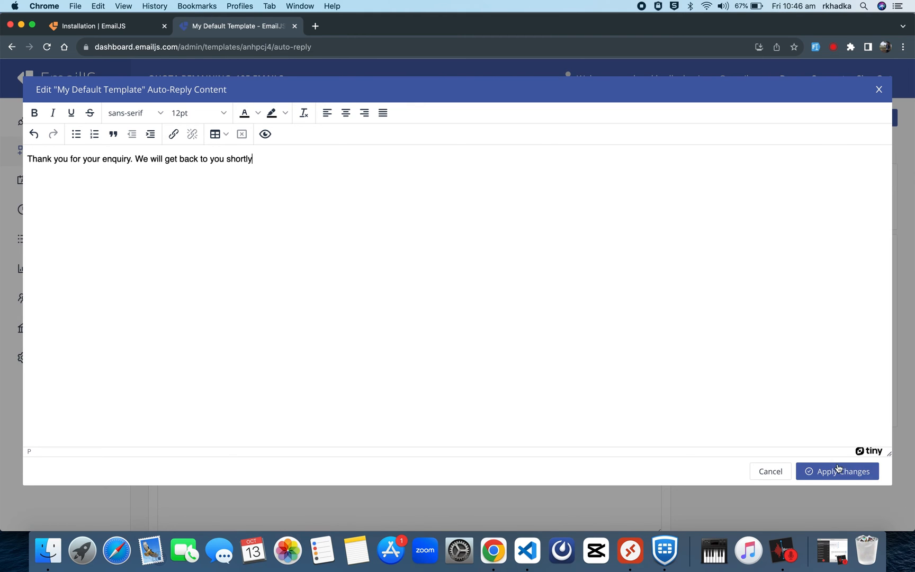
left_click(837, 471)
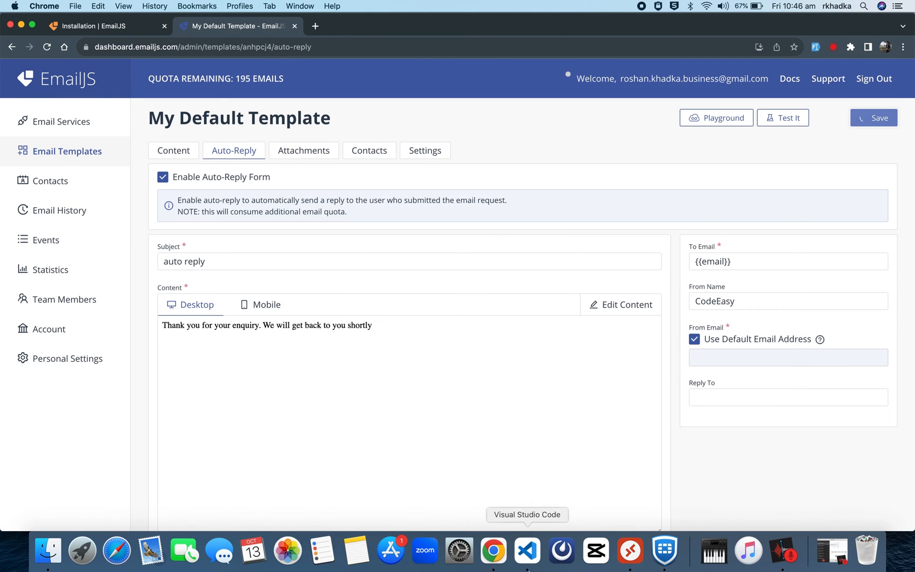
Fill parms with name, email and subject from document.getElementById(...).value of the form fields
left_click(526, 550)
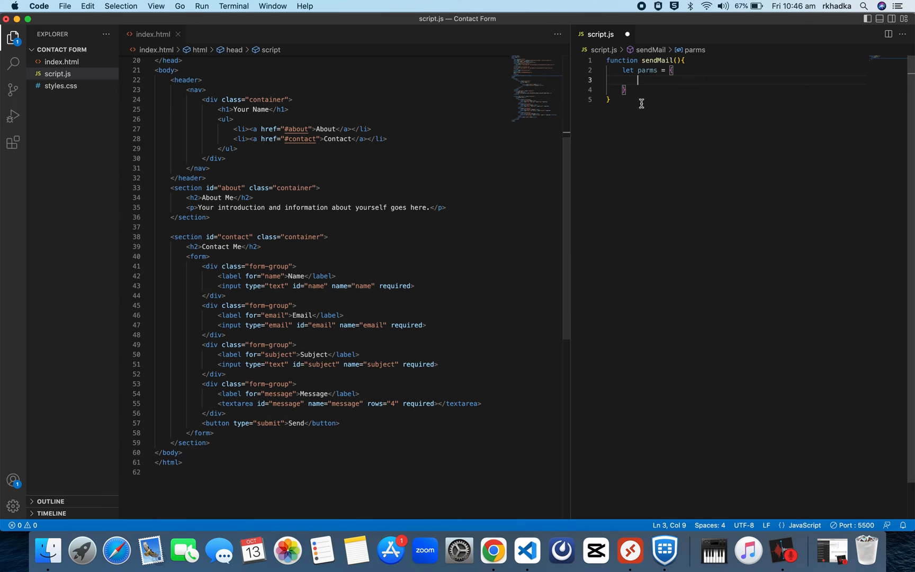
type("name")
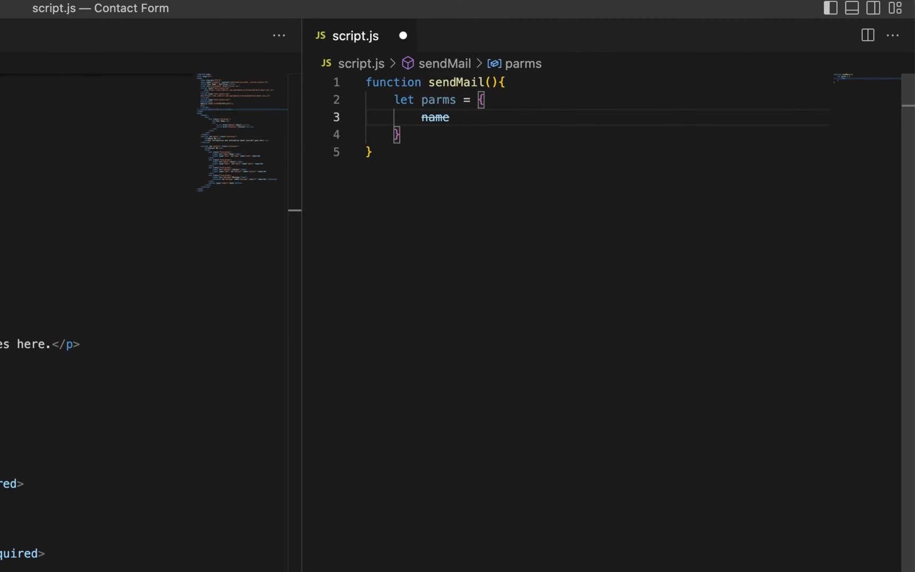
type(":")
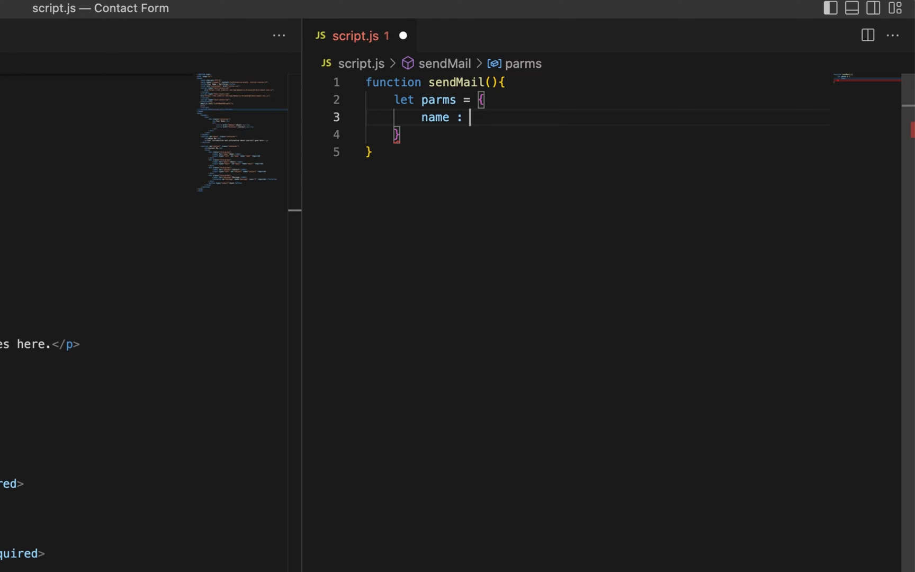
type("document")
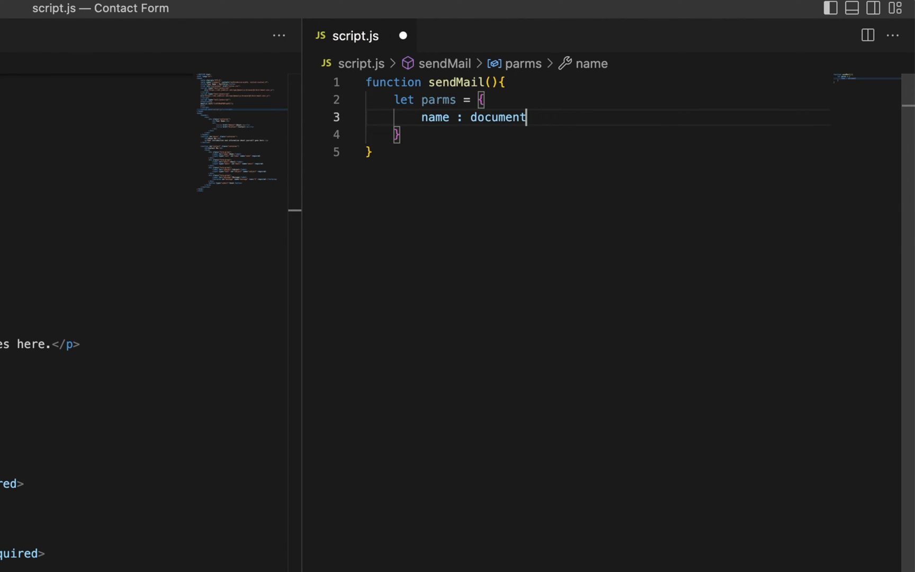
type(".get")
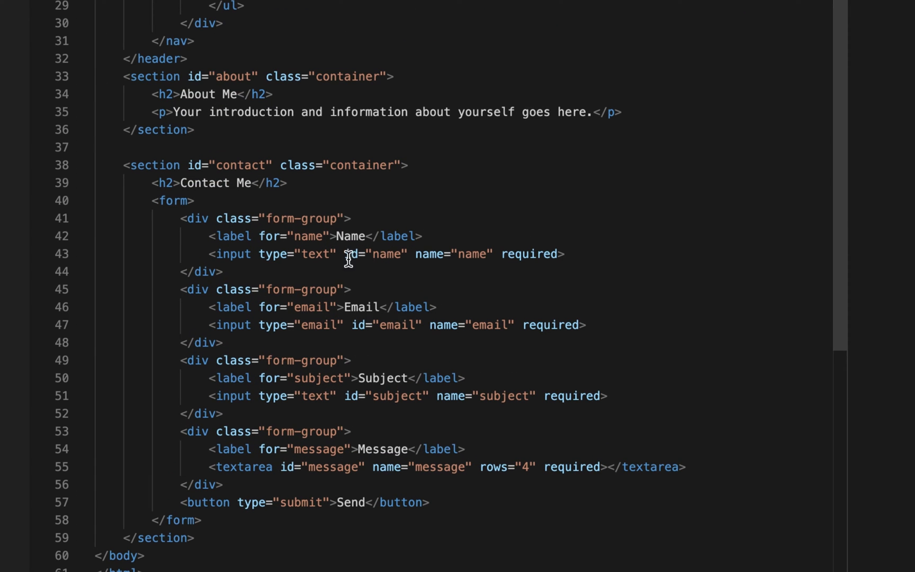
scroll("down", 3)
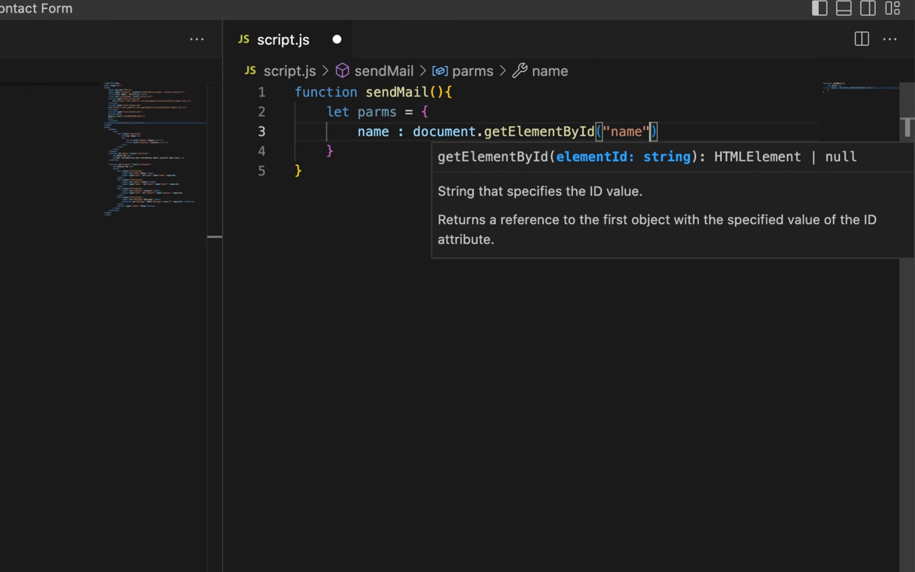
type(".value")
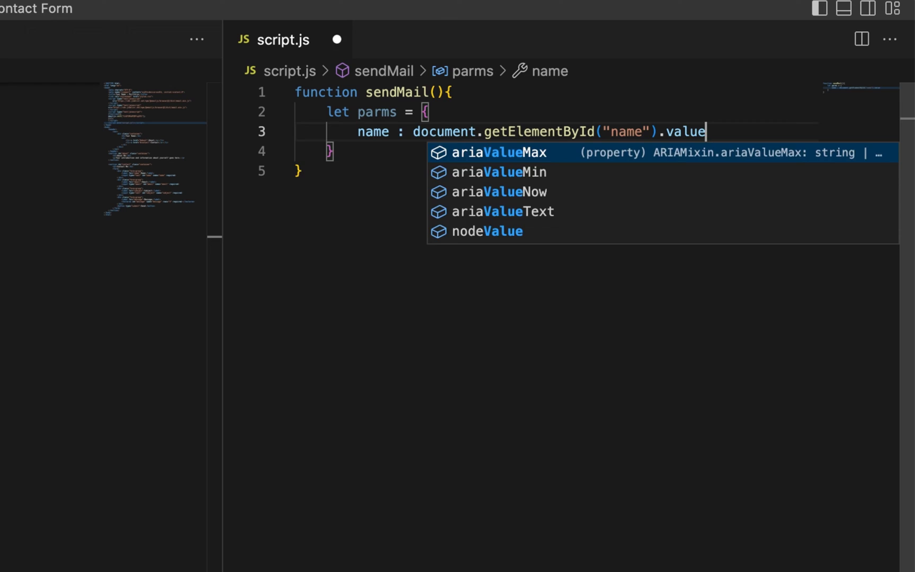
type(",")
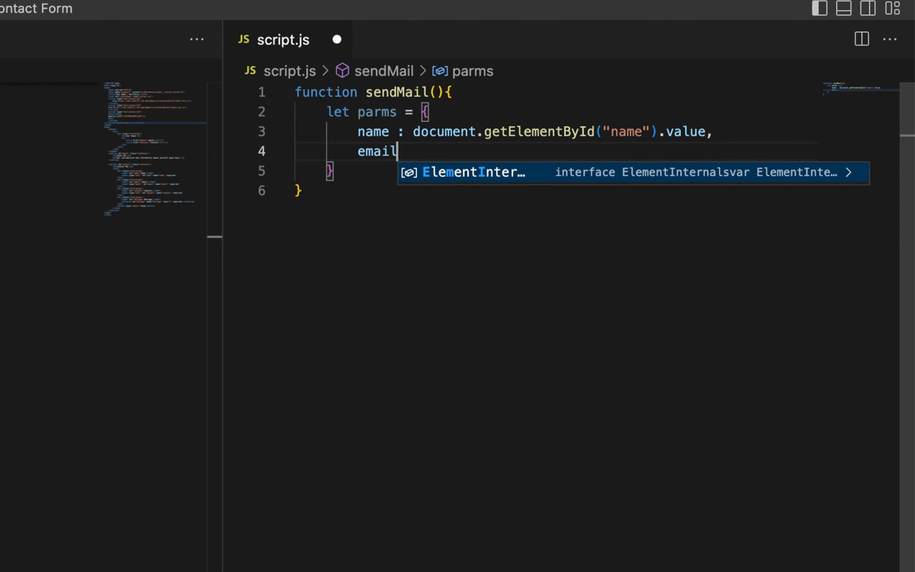
type(": document.getElementById(\"email\").value")
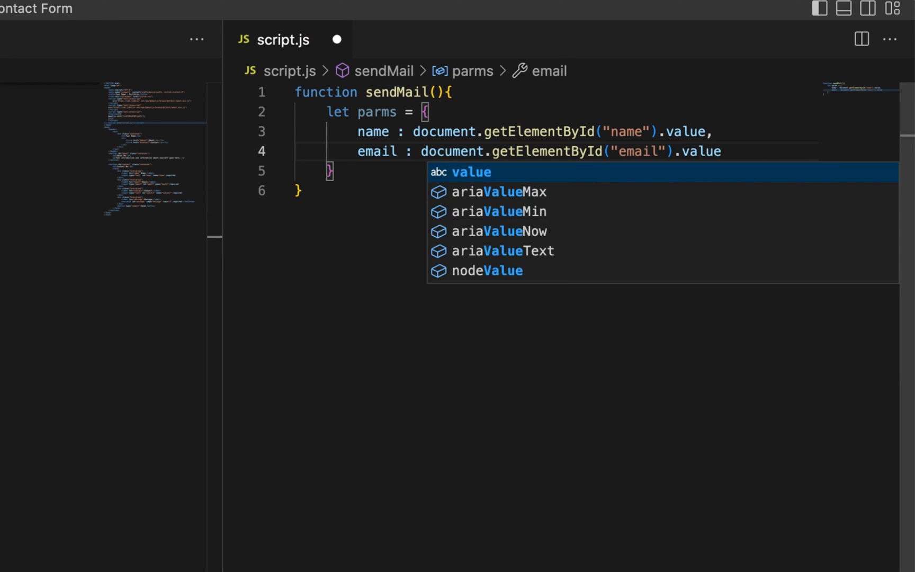
type("subject : document.getElementById(\"subjec\").value,")
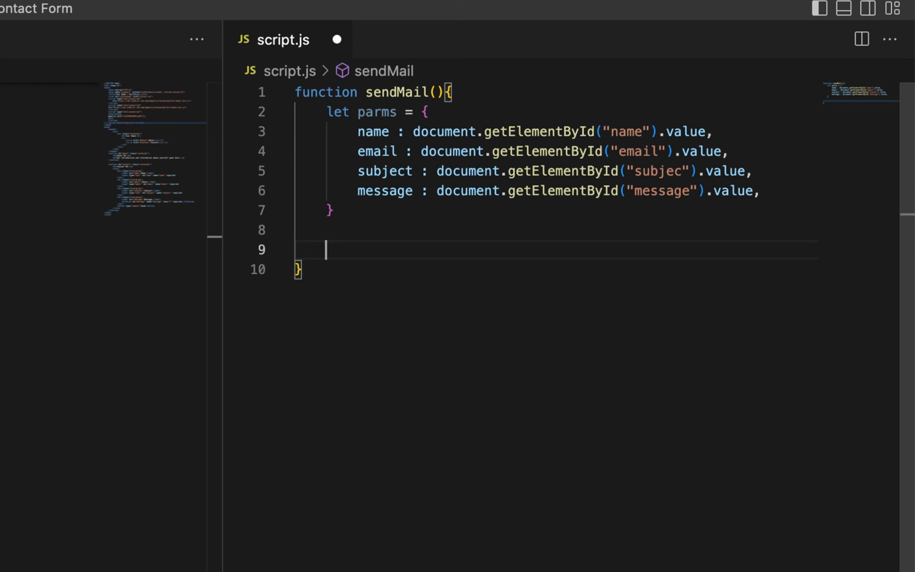
Add an empty emailjs.send() call below the parms object in sendMail
type("em")
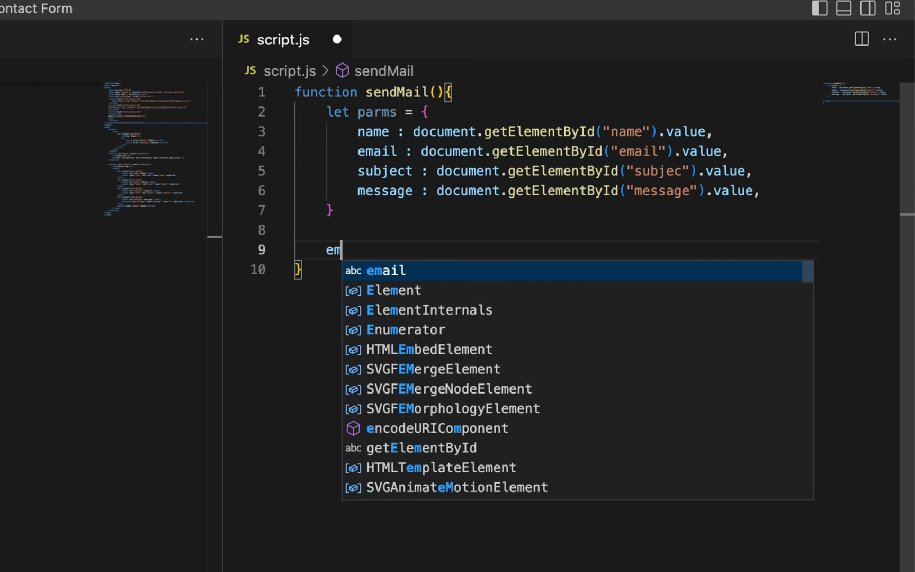
type("ailjs")
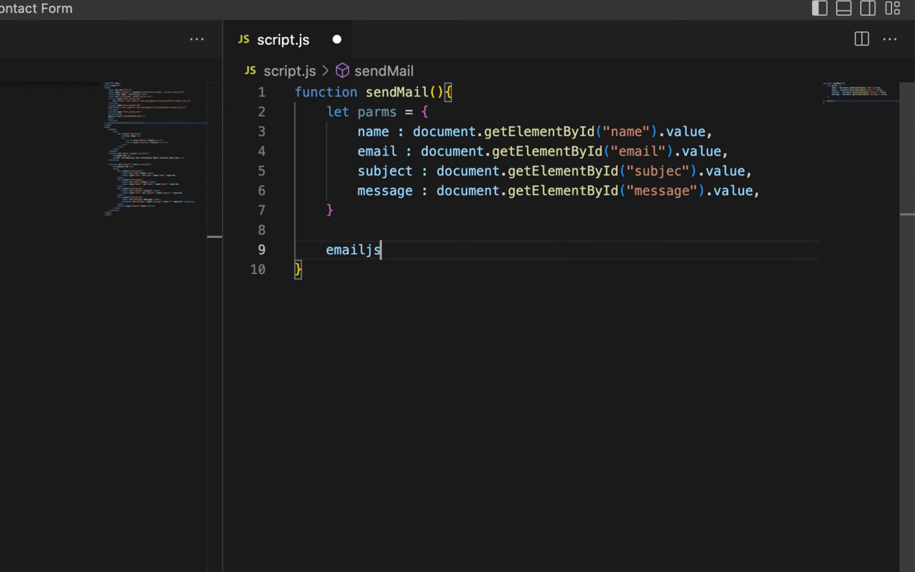
type(".send()")
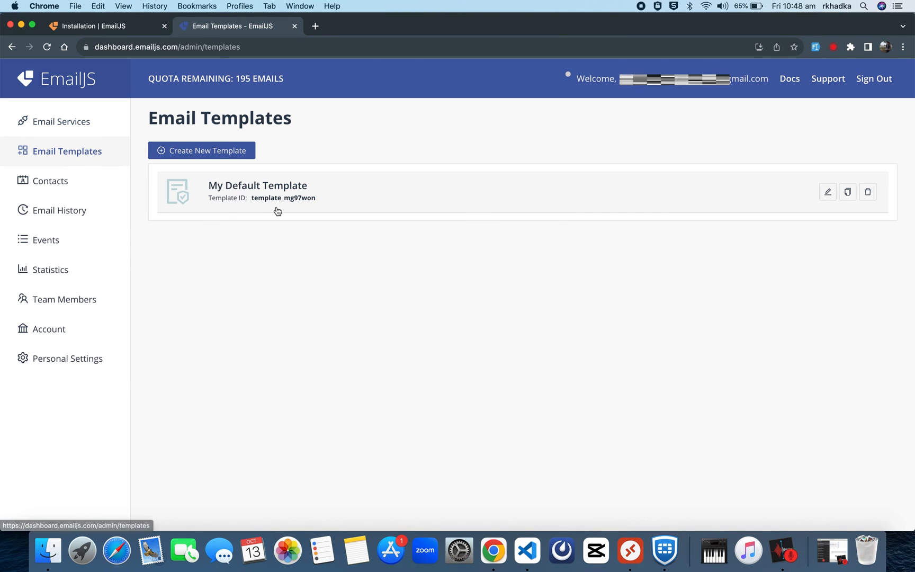
mouse_move(458, 550)
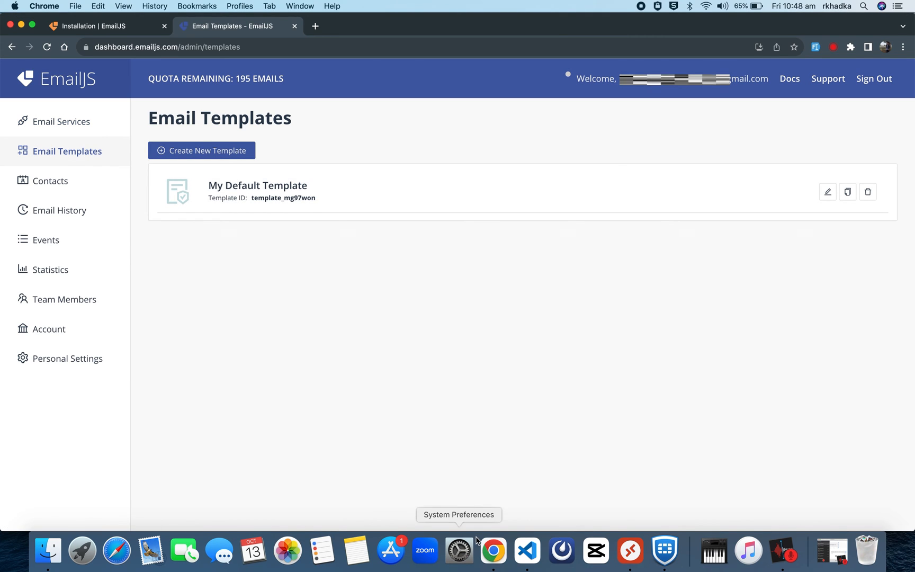
mouse_move(493, 550)
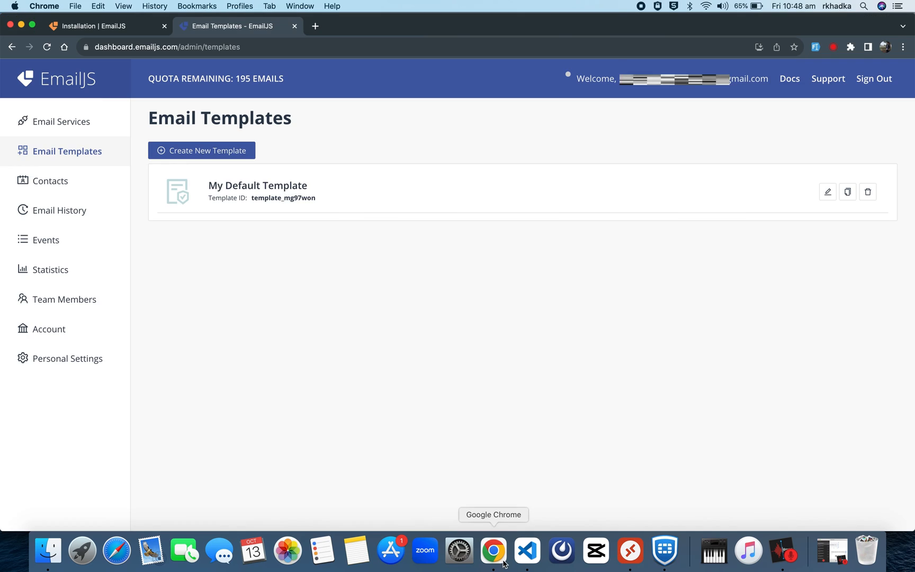
Pass service ID 'service_jp4gq5l' and a template ID string into emailjs.send()
left_click(62, 121)
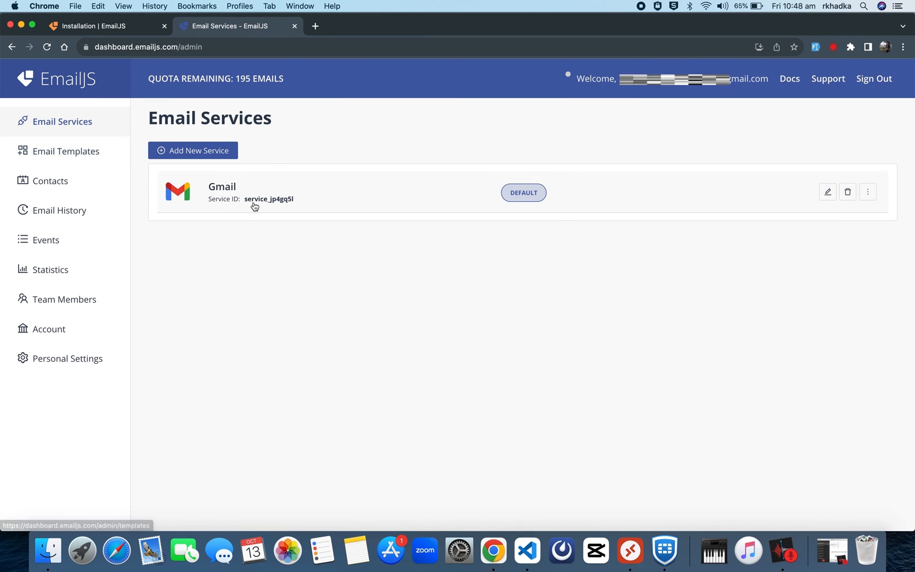
left_click(828, 191)
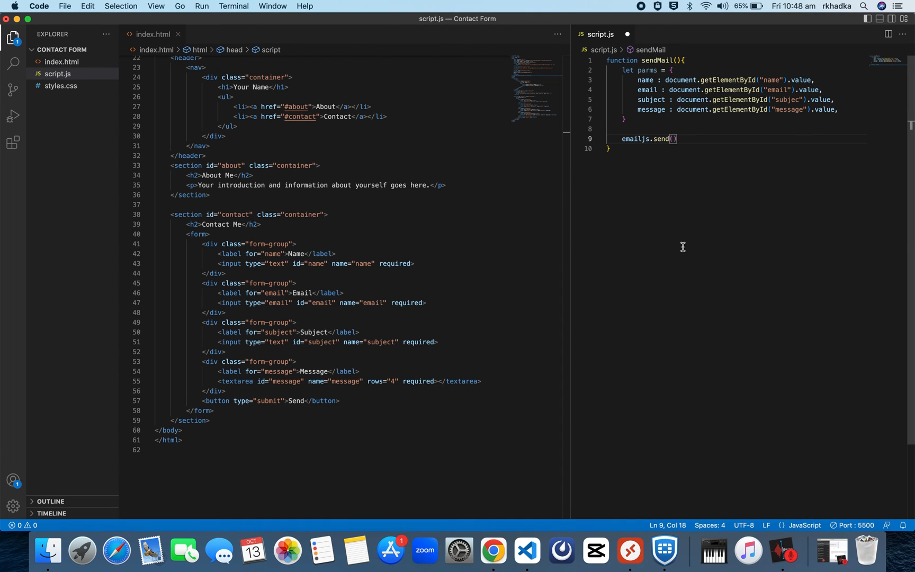
type("\"service_jp4gq5l\"")
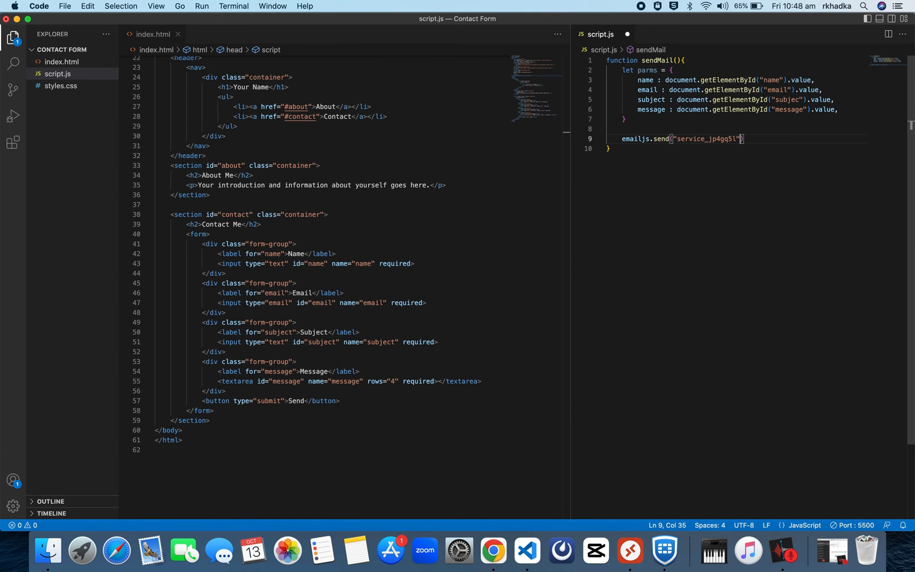
type(",\"\"")
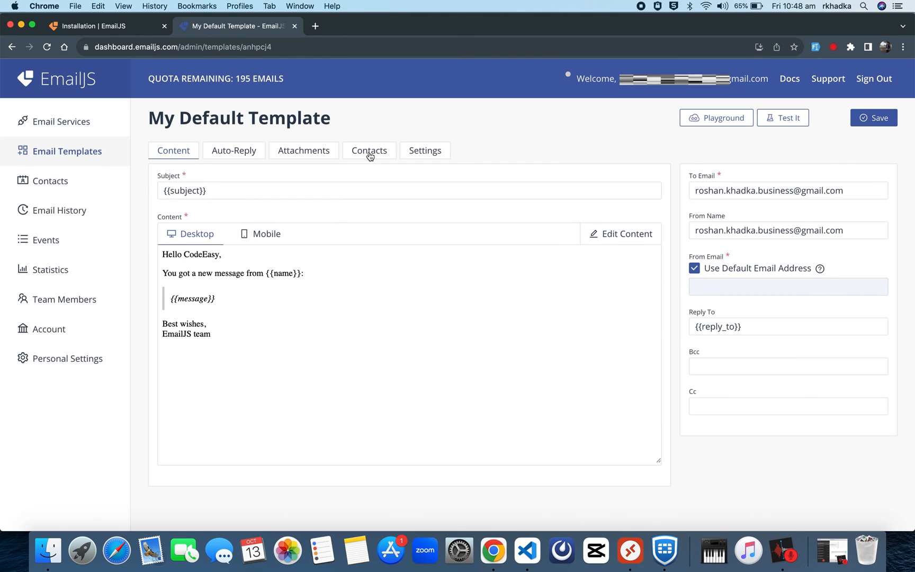
left_click(425, 151)
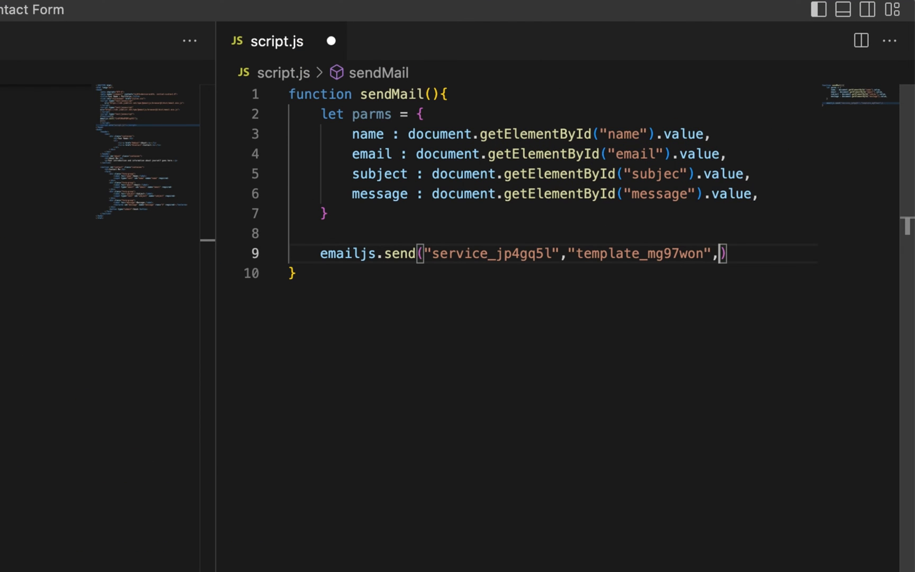
Add parms as the third send argument and chain .then( with an alert callback
type("parms")
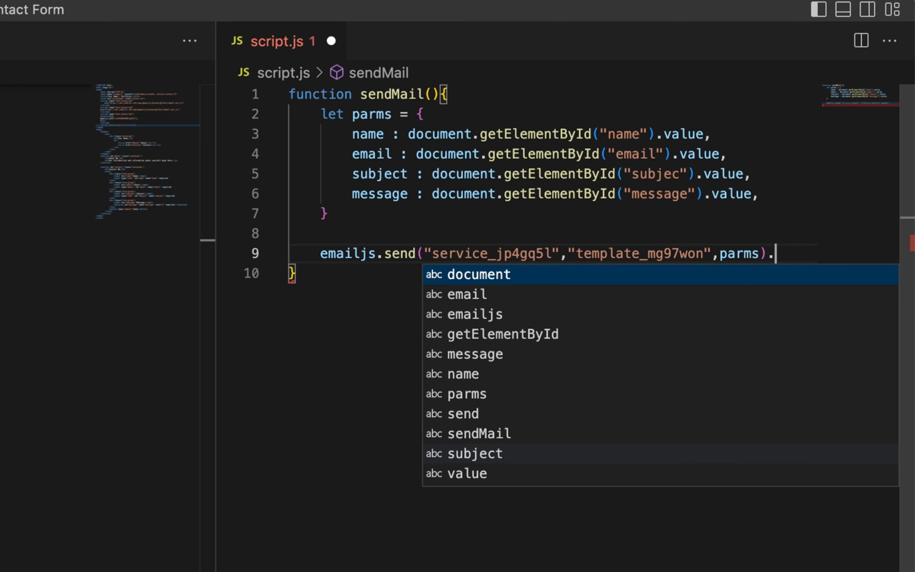
type("then")
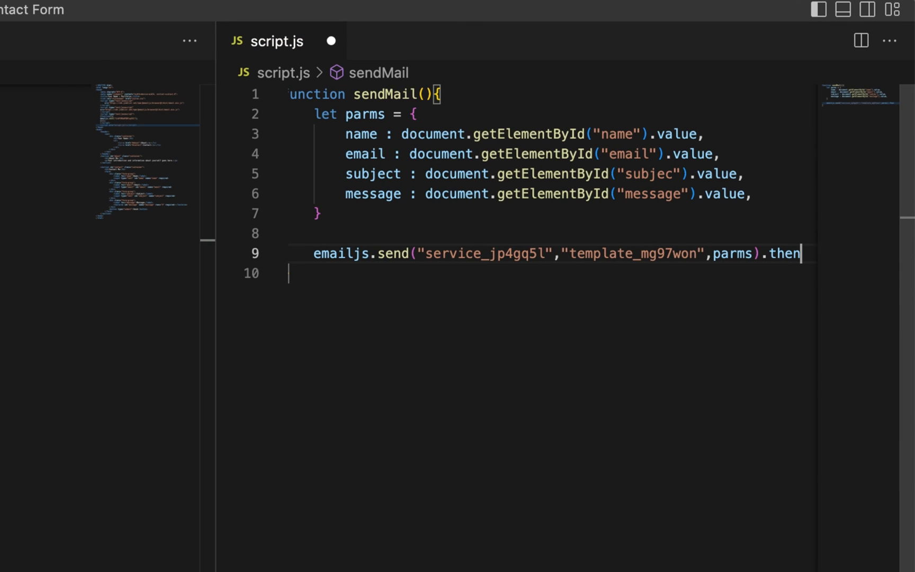
type("(ale")
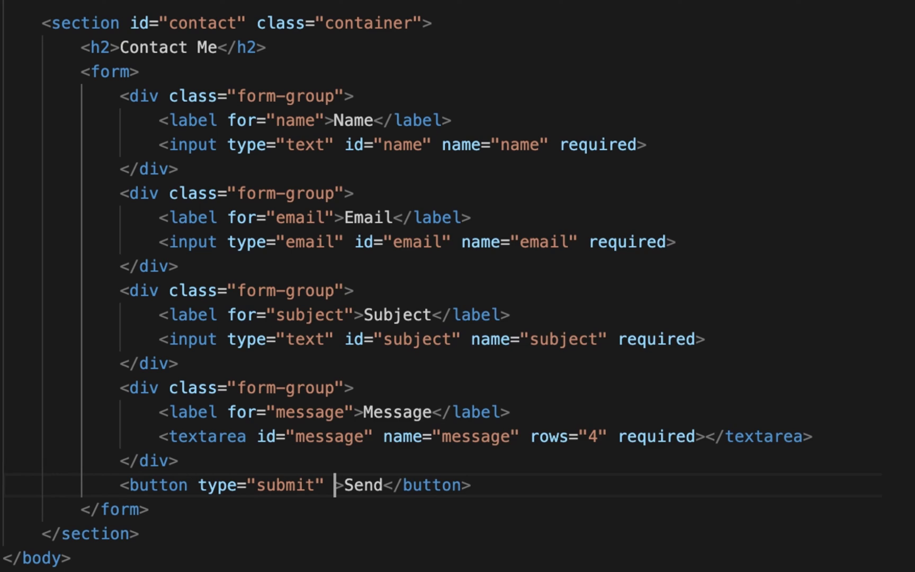
Add onclick="sendMail()" to the contact form's Send button in index.html
type("onclick=\"")
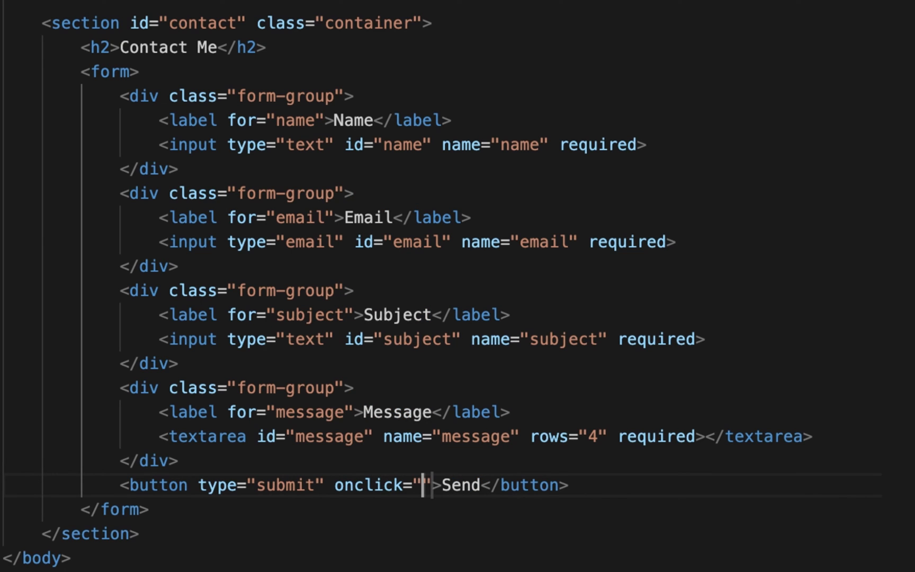
type("send")
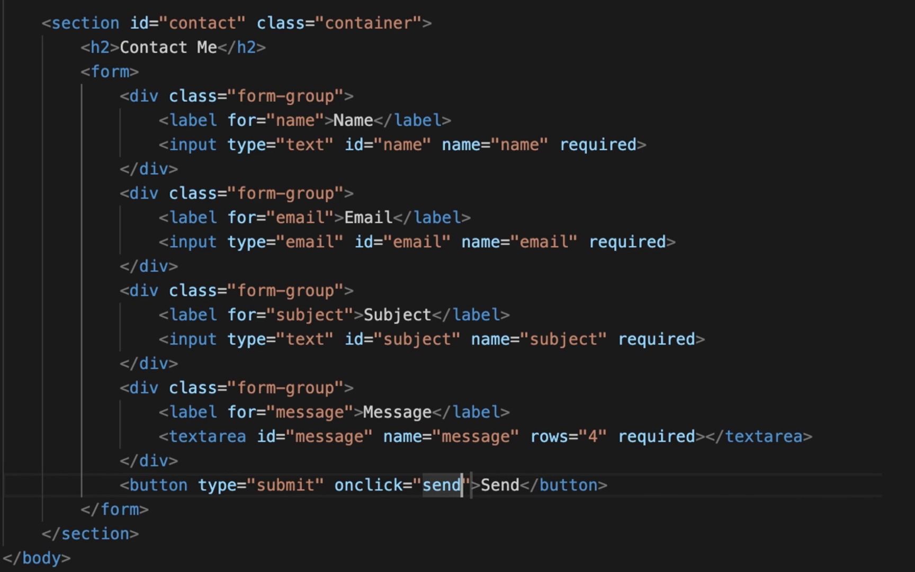
type("Mail(")
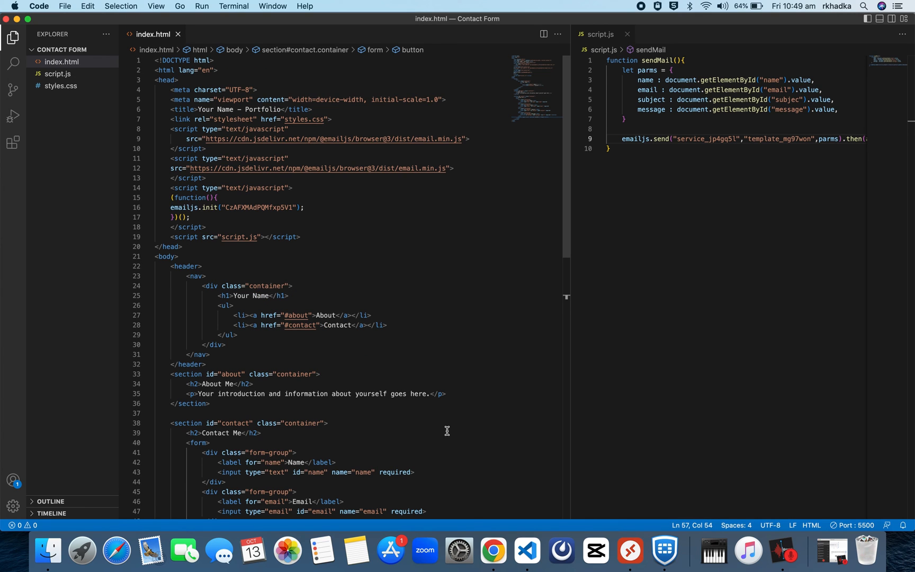
mouse_move(753, 494)
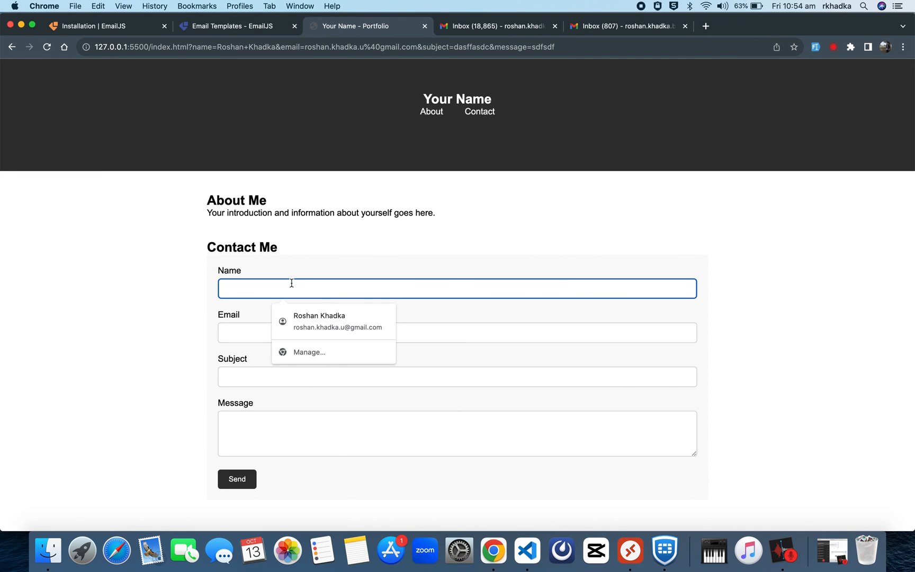
Submit the form with demo details and subject 'hi', dismiss the 'Email Sent!!' alert
type("demo@gmail.com")
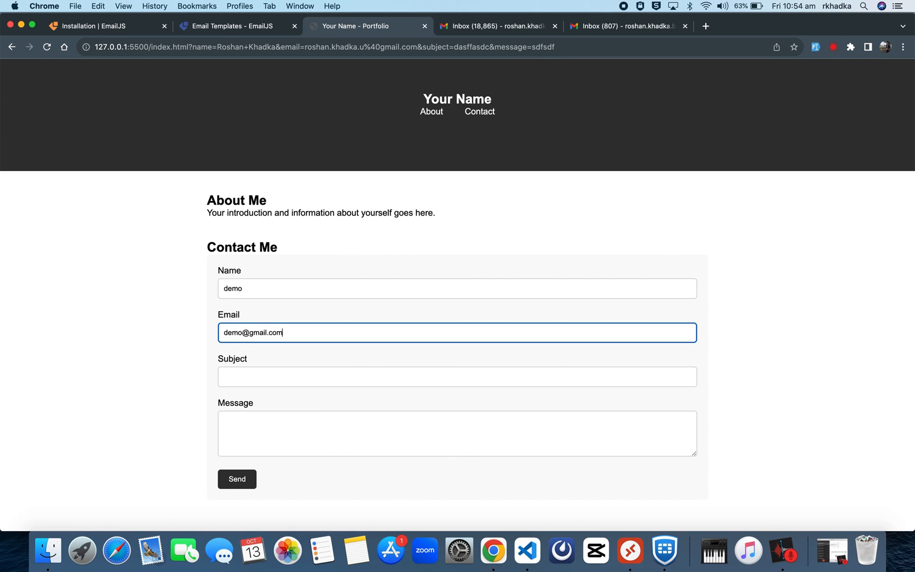
left_click(457, 377)
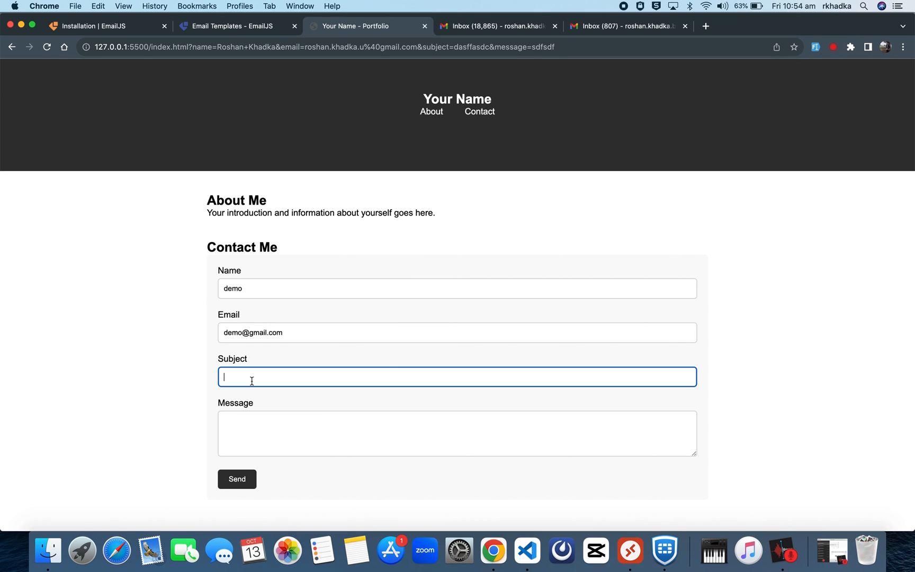
type("hi")
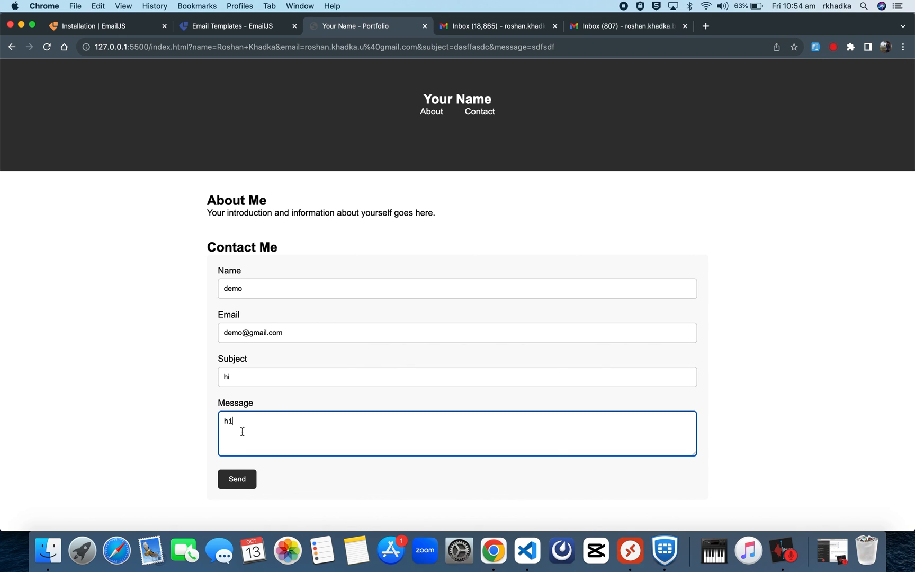
left_click(236, 479)
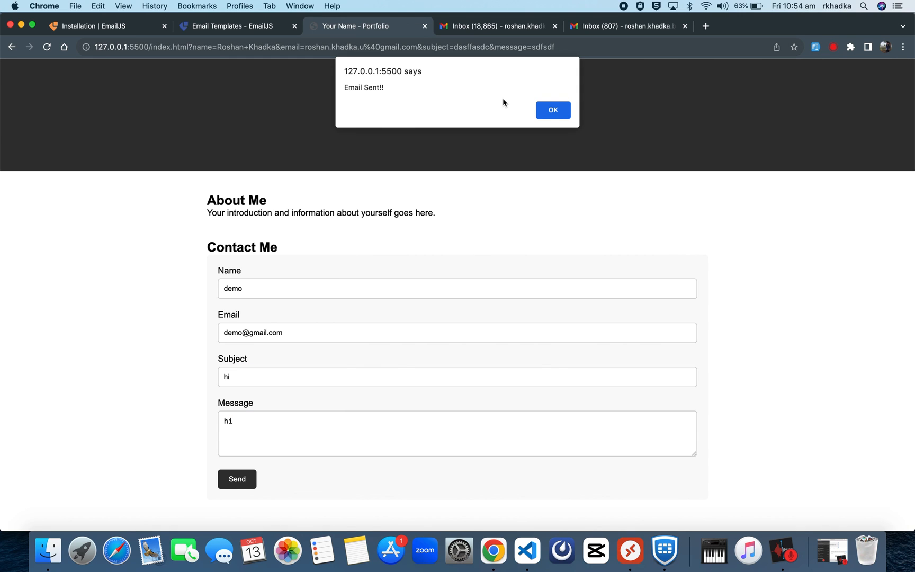
left_click(551, 110)
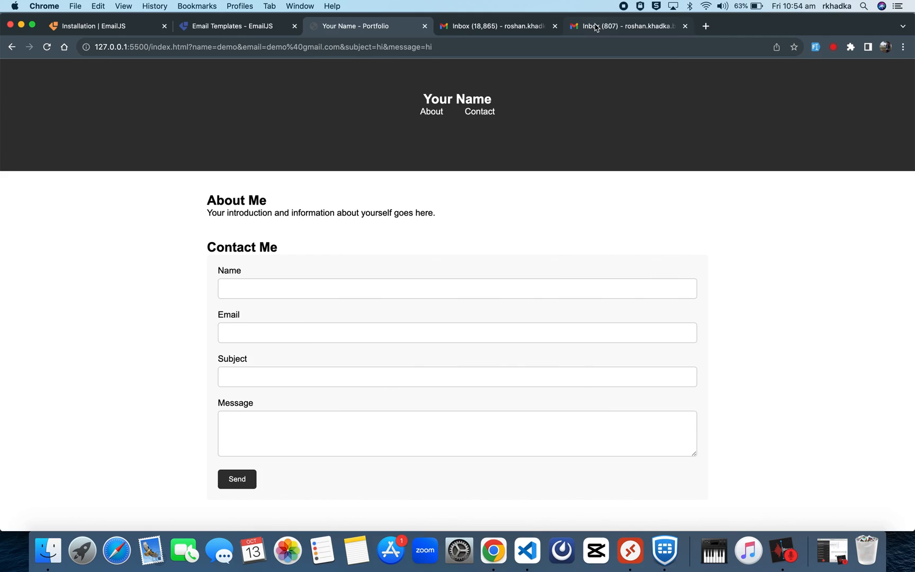
left_click(625, 26)
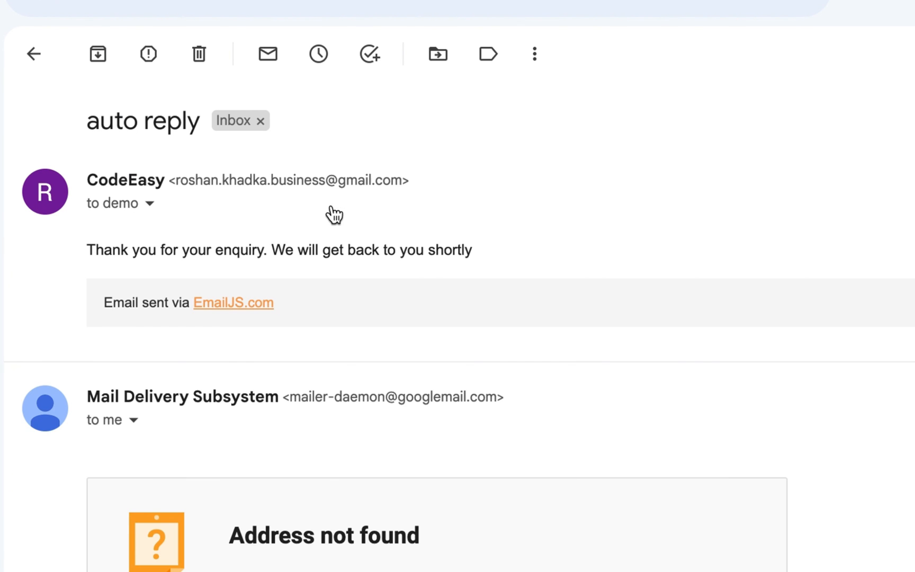
Scroll through the auto reply thread to the delivery failure notice for demo
scroll("down", 3)
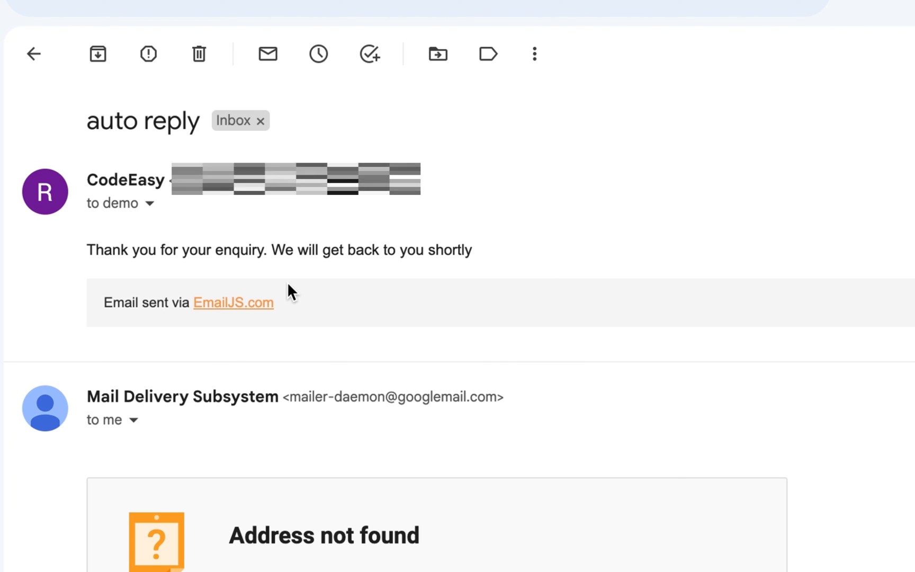
scroll("down", 3)
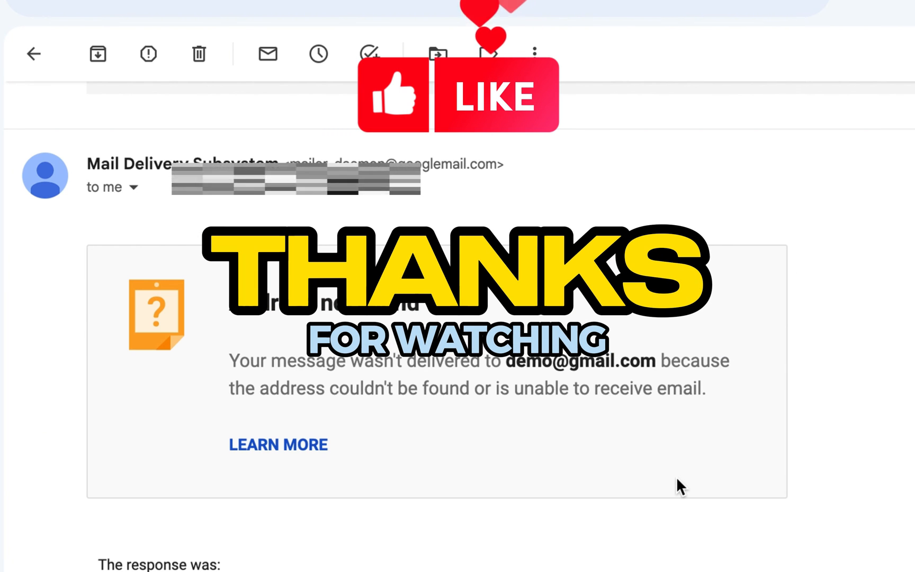